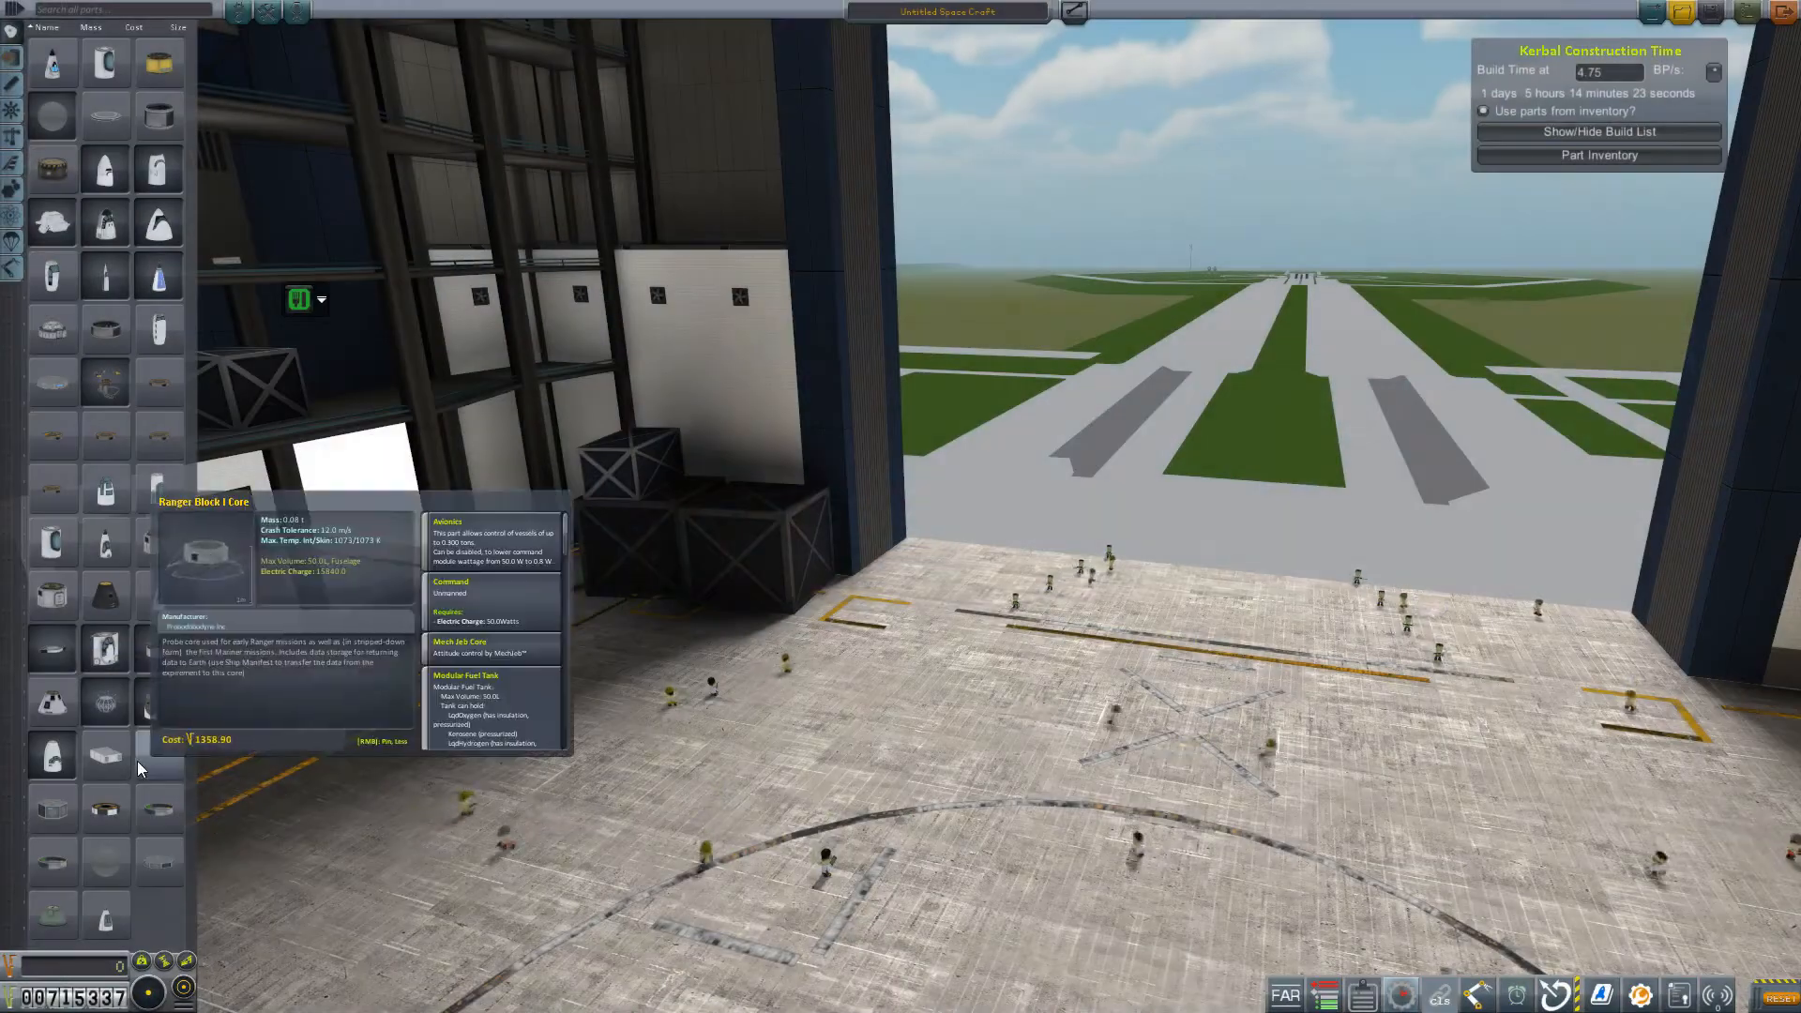
mouse_move(51, 808)
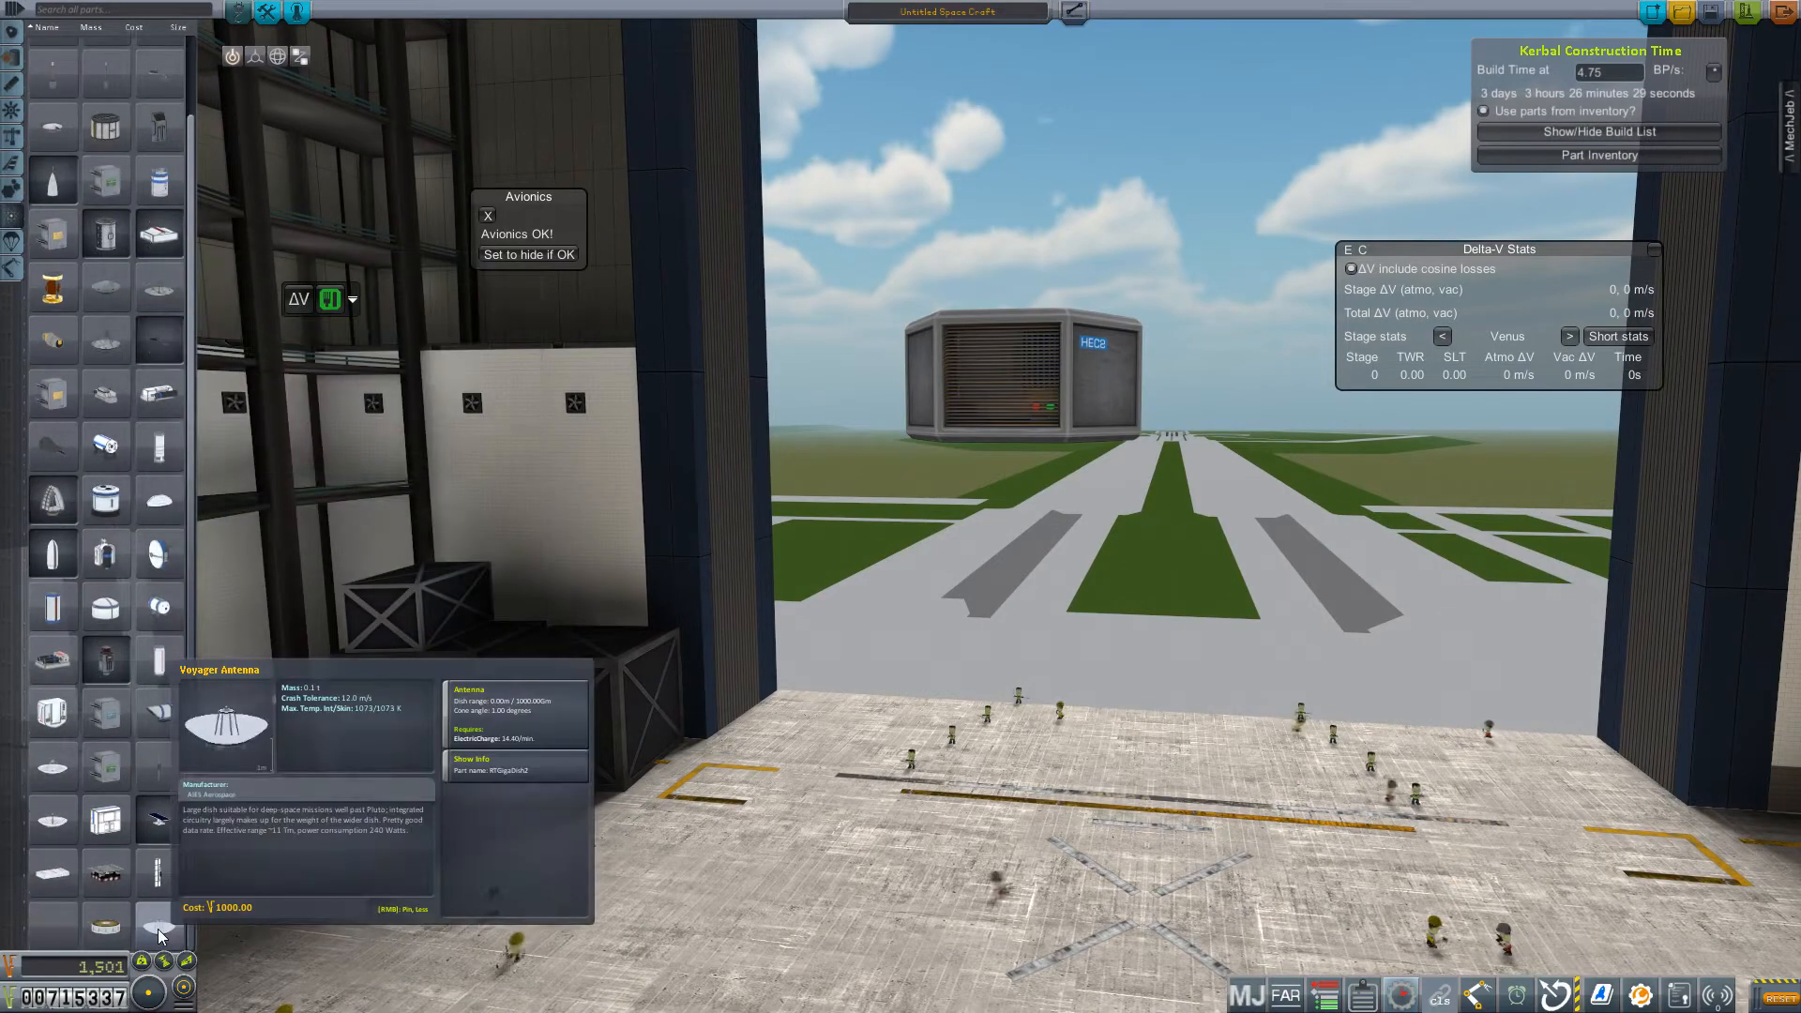
mouse_move(337, 848)
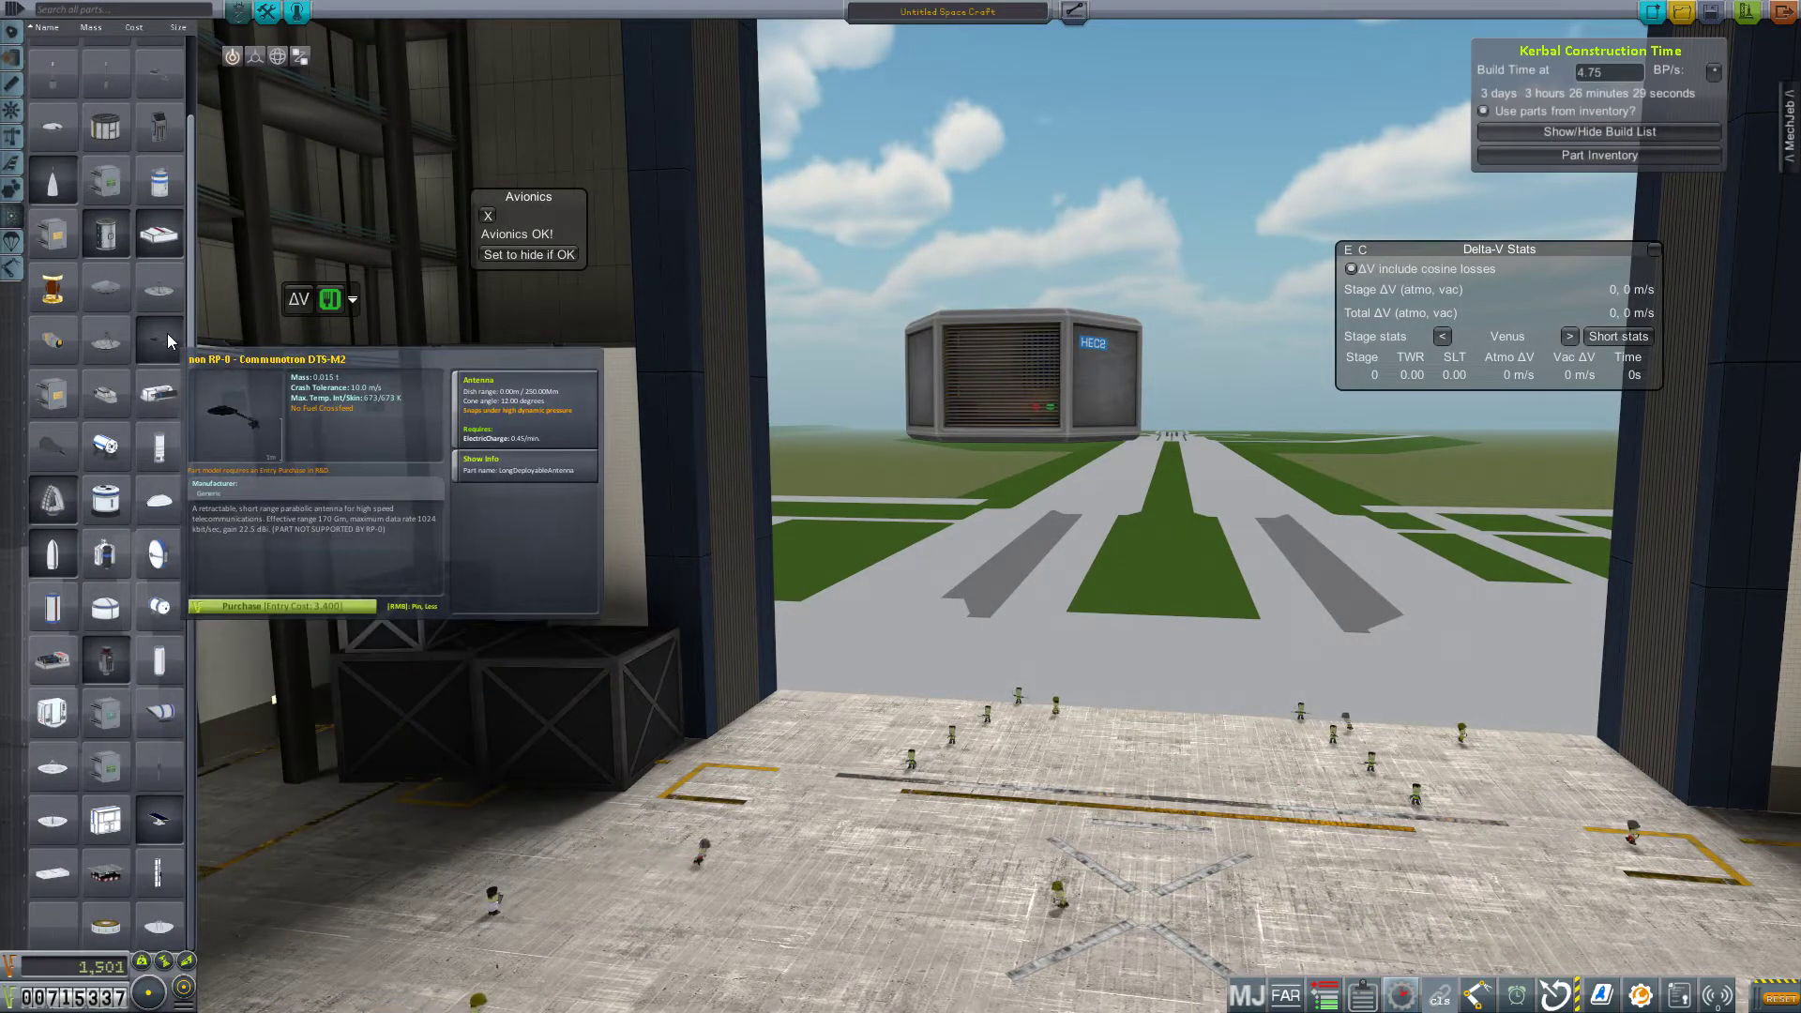
mouse_move(104, 294)
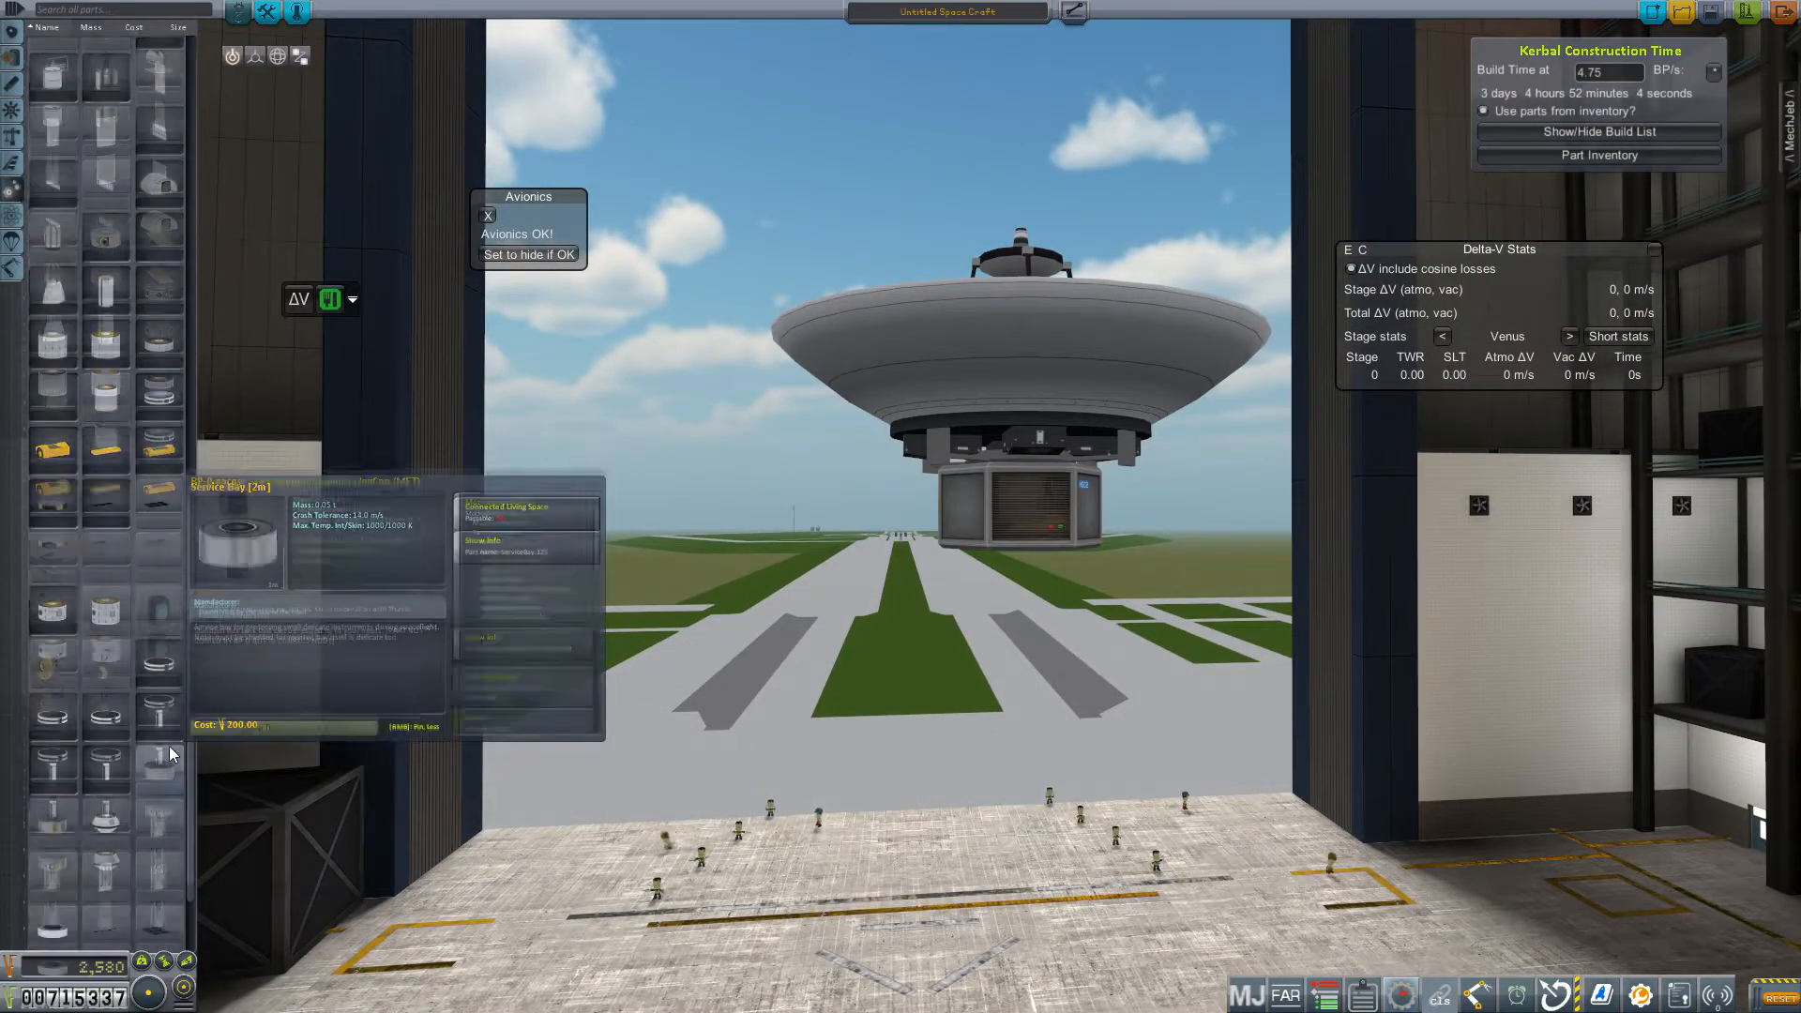
Scroll the parts panel down to reach the Multi-Hundred Watt RTG
scroll(down, 3)
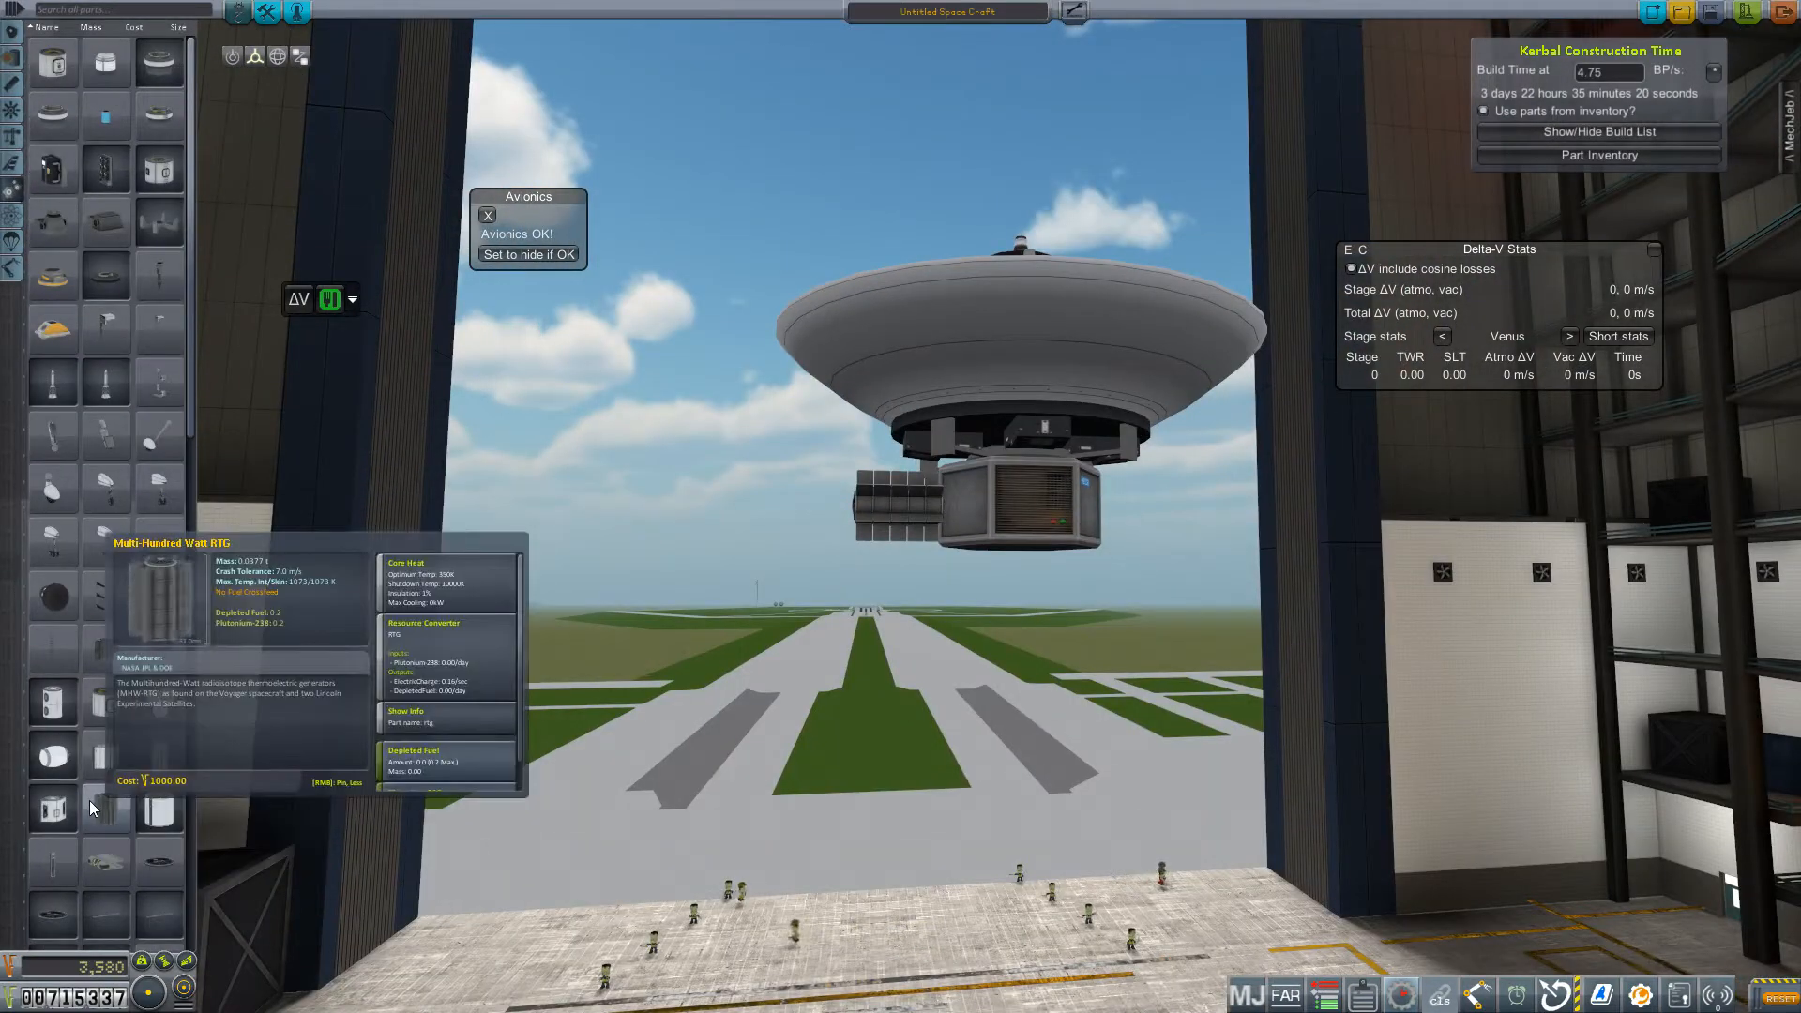
Scroll through the parts list, reviewing science parts like the gas chromatograph and goo pod
scroll(down, 3)
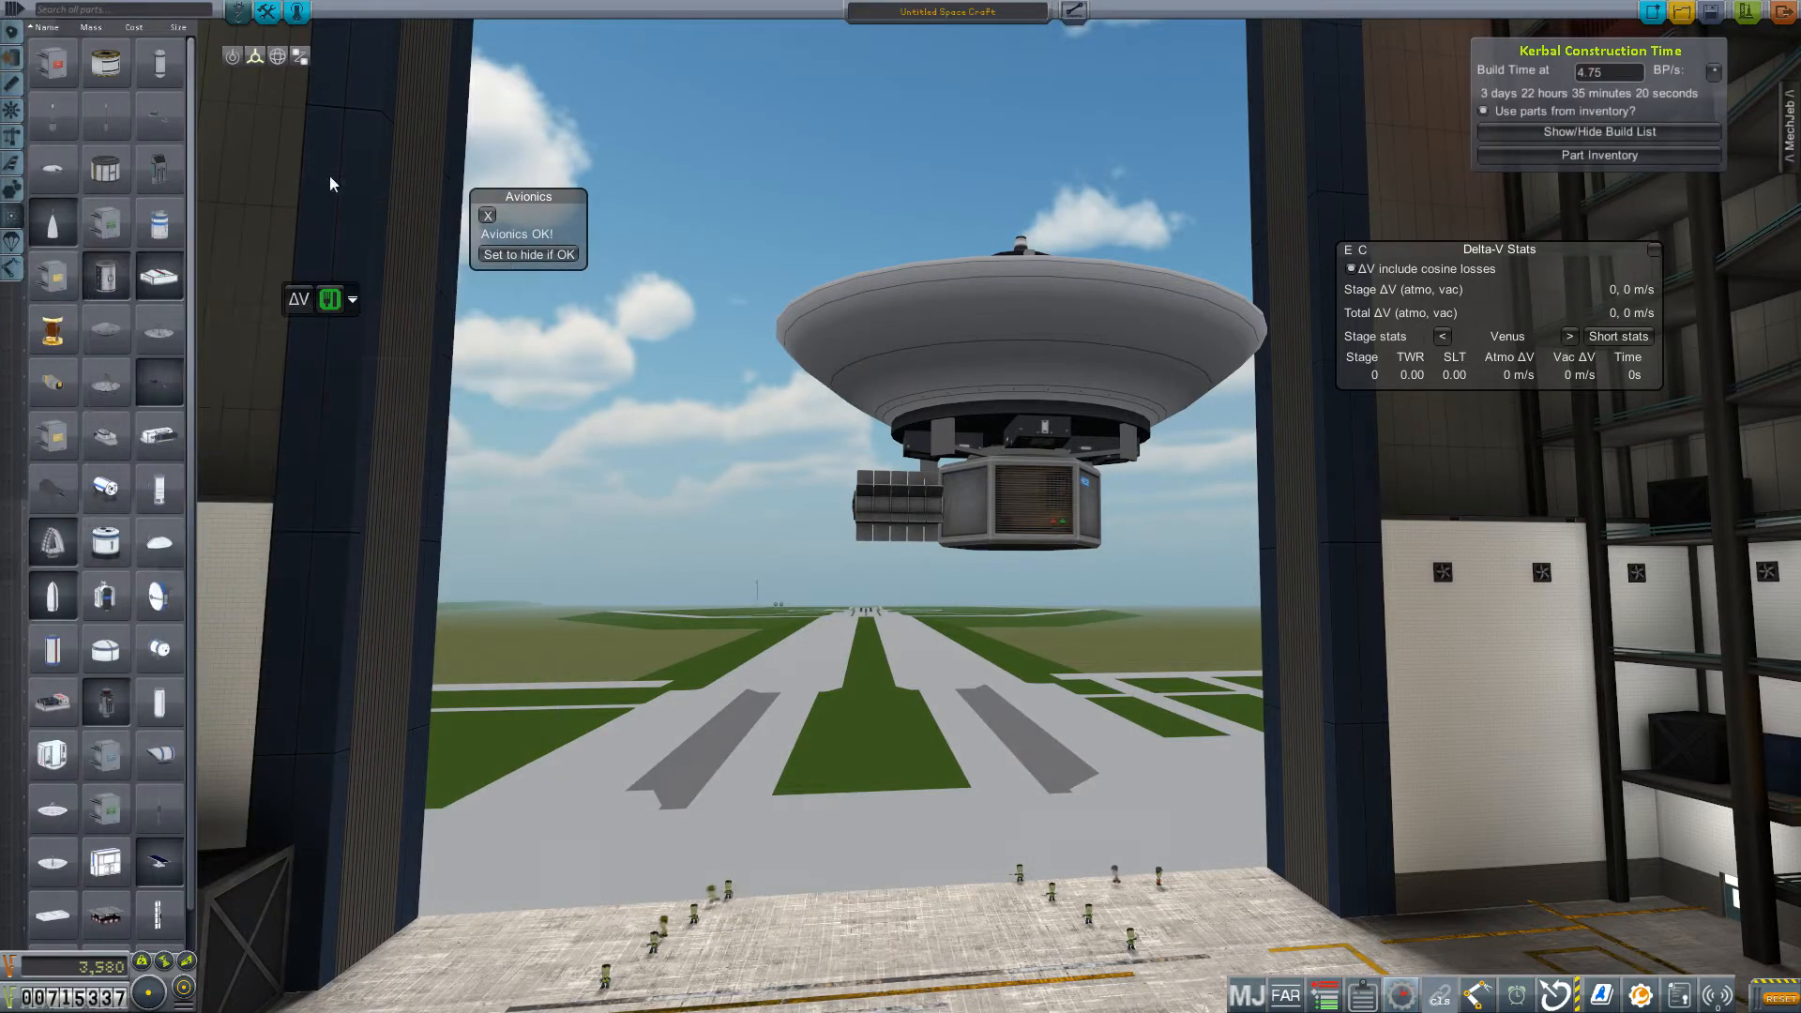
mouse_move(374, 528)
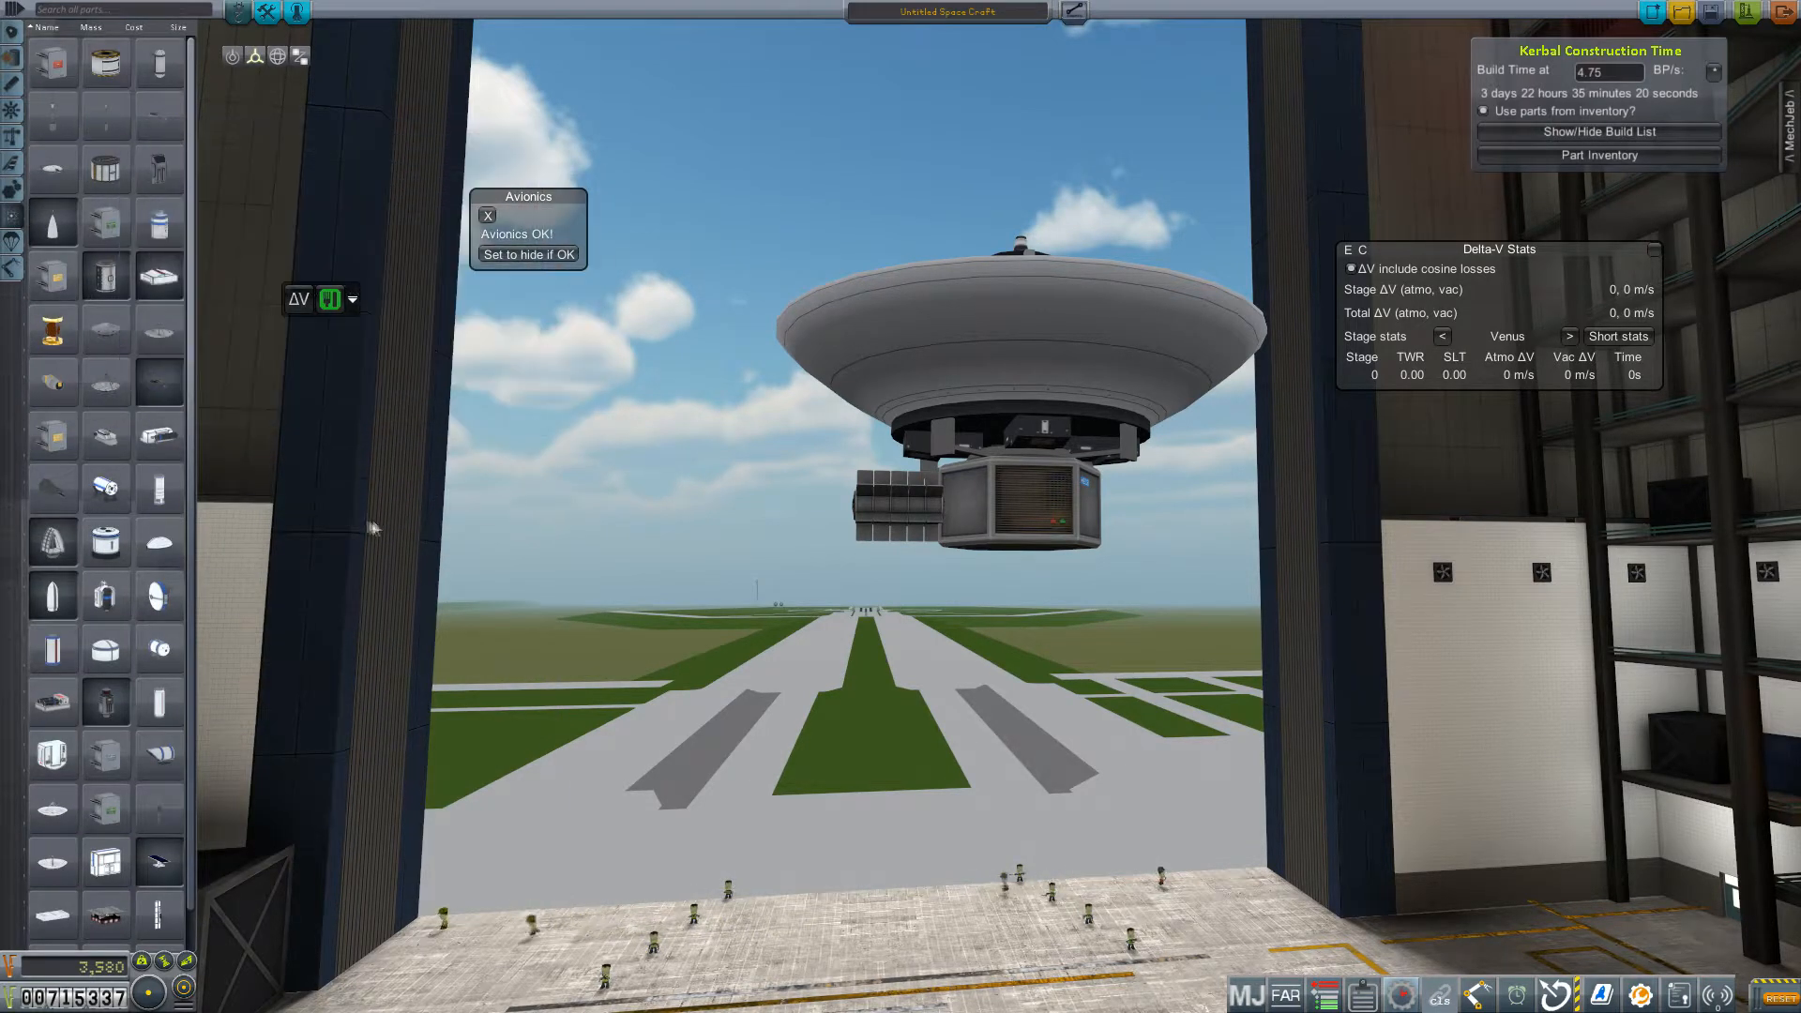
mouse_move(157, 63)
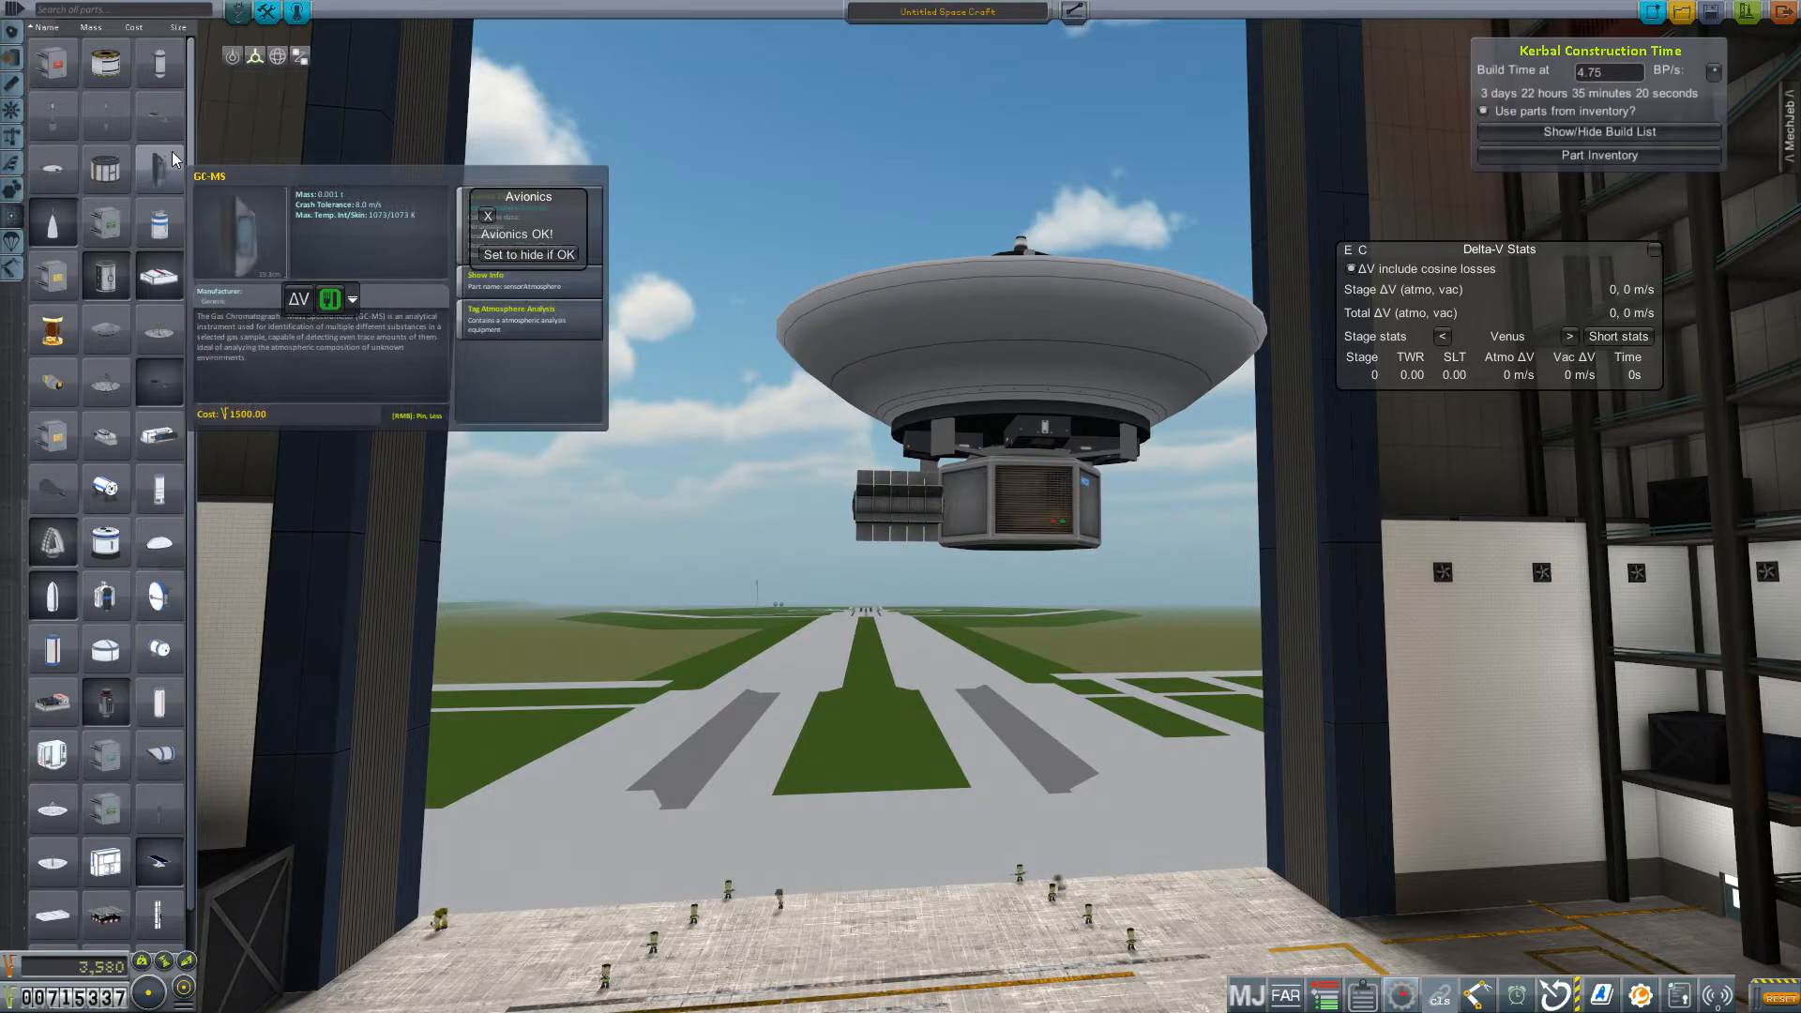
mouse_move(104, 542)
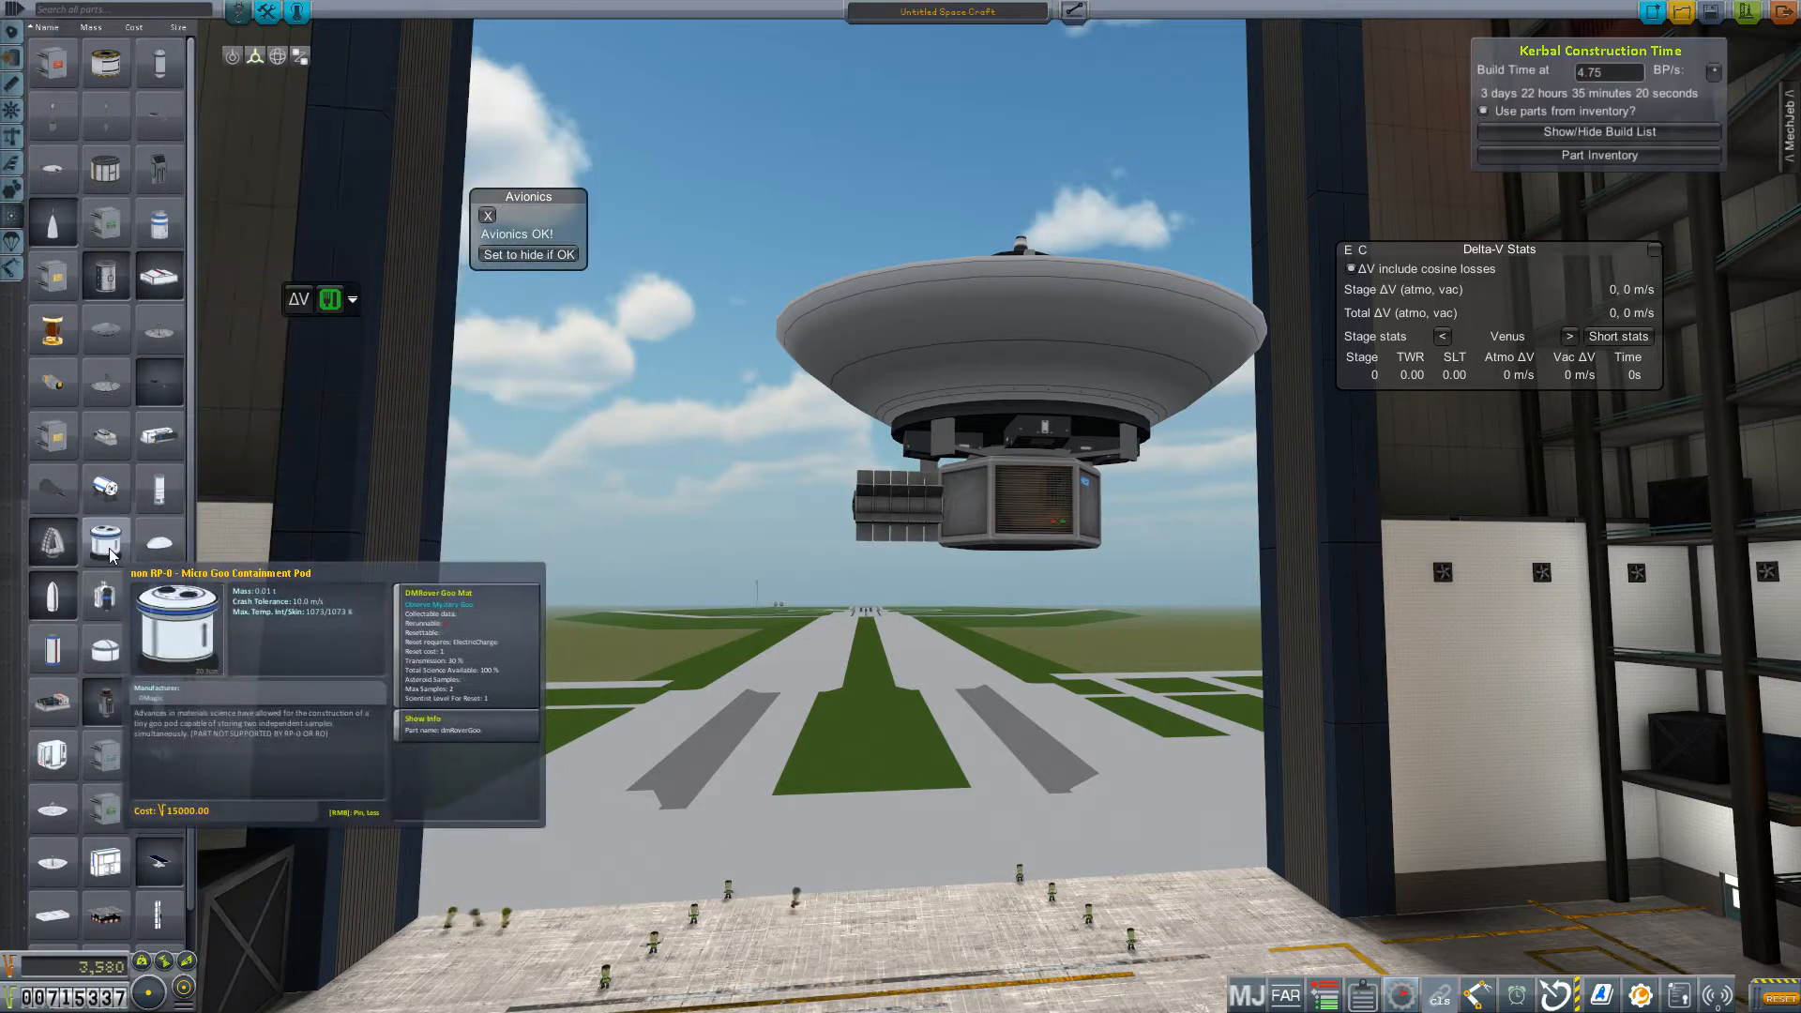
scroll(down, 3)
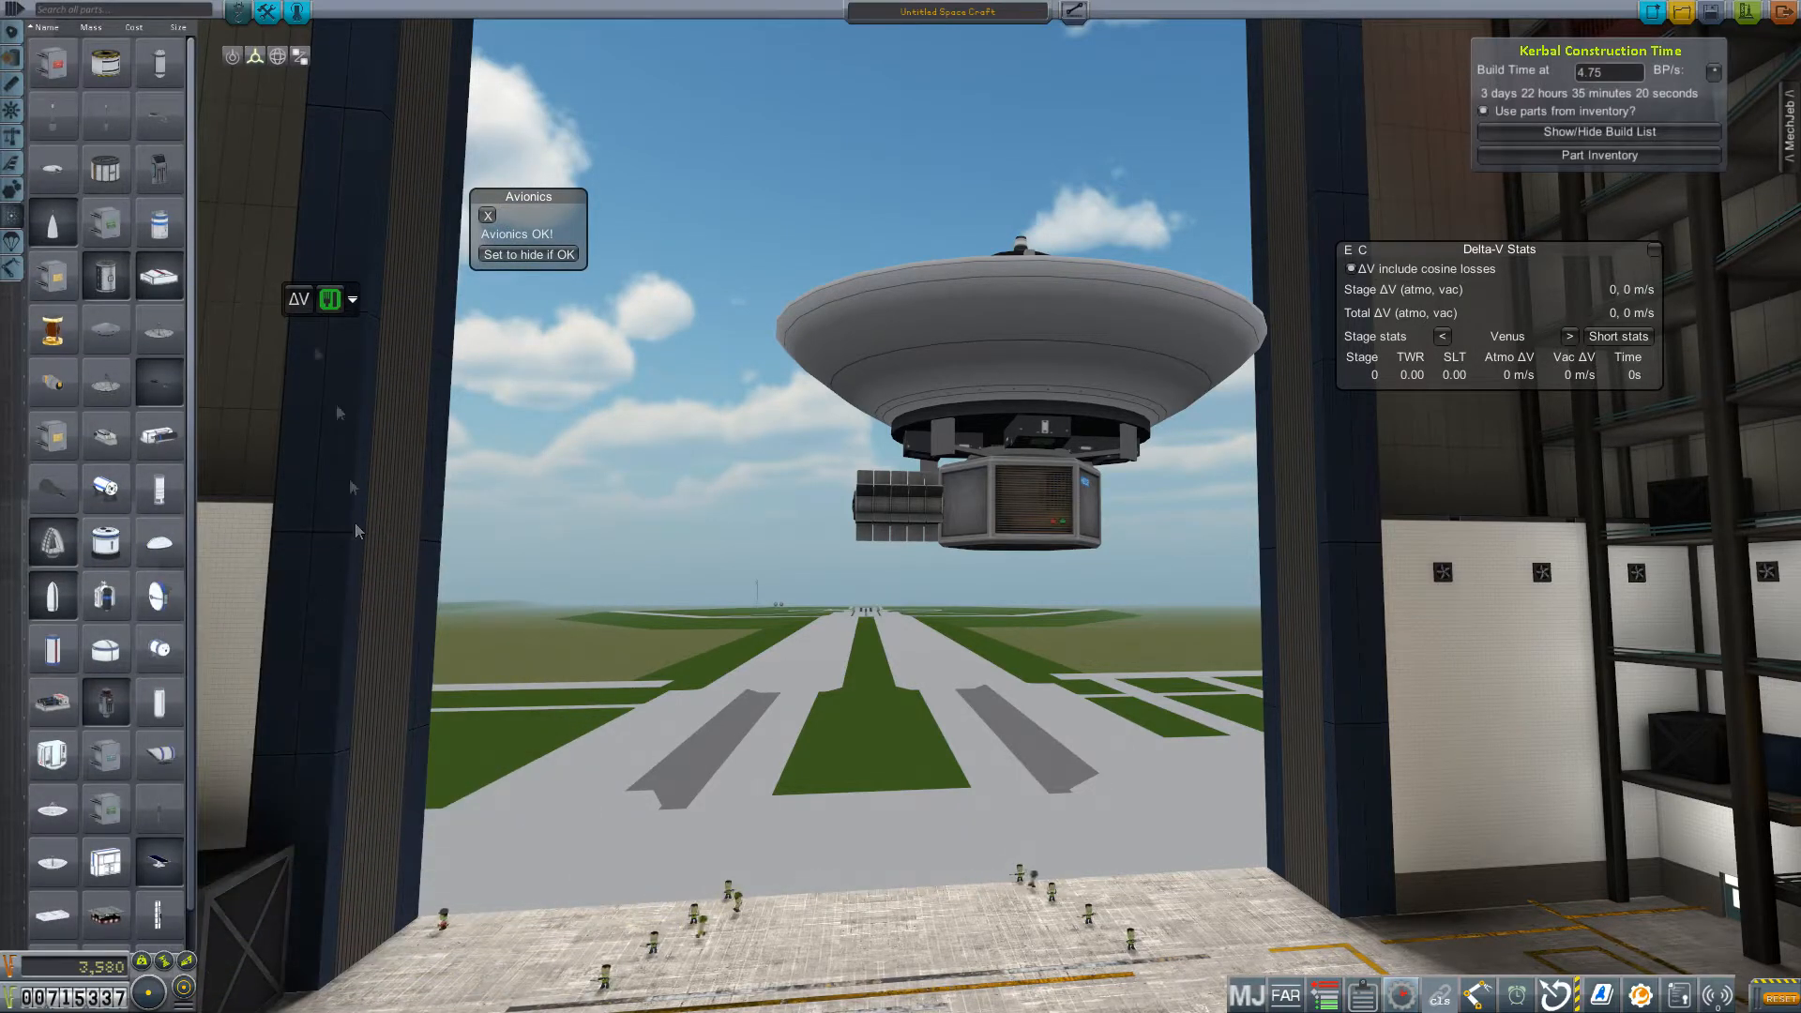
mouse_move(346, 484)
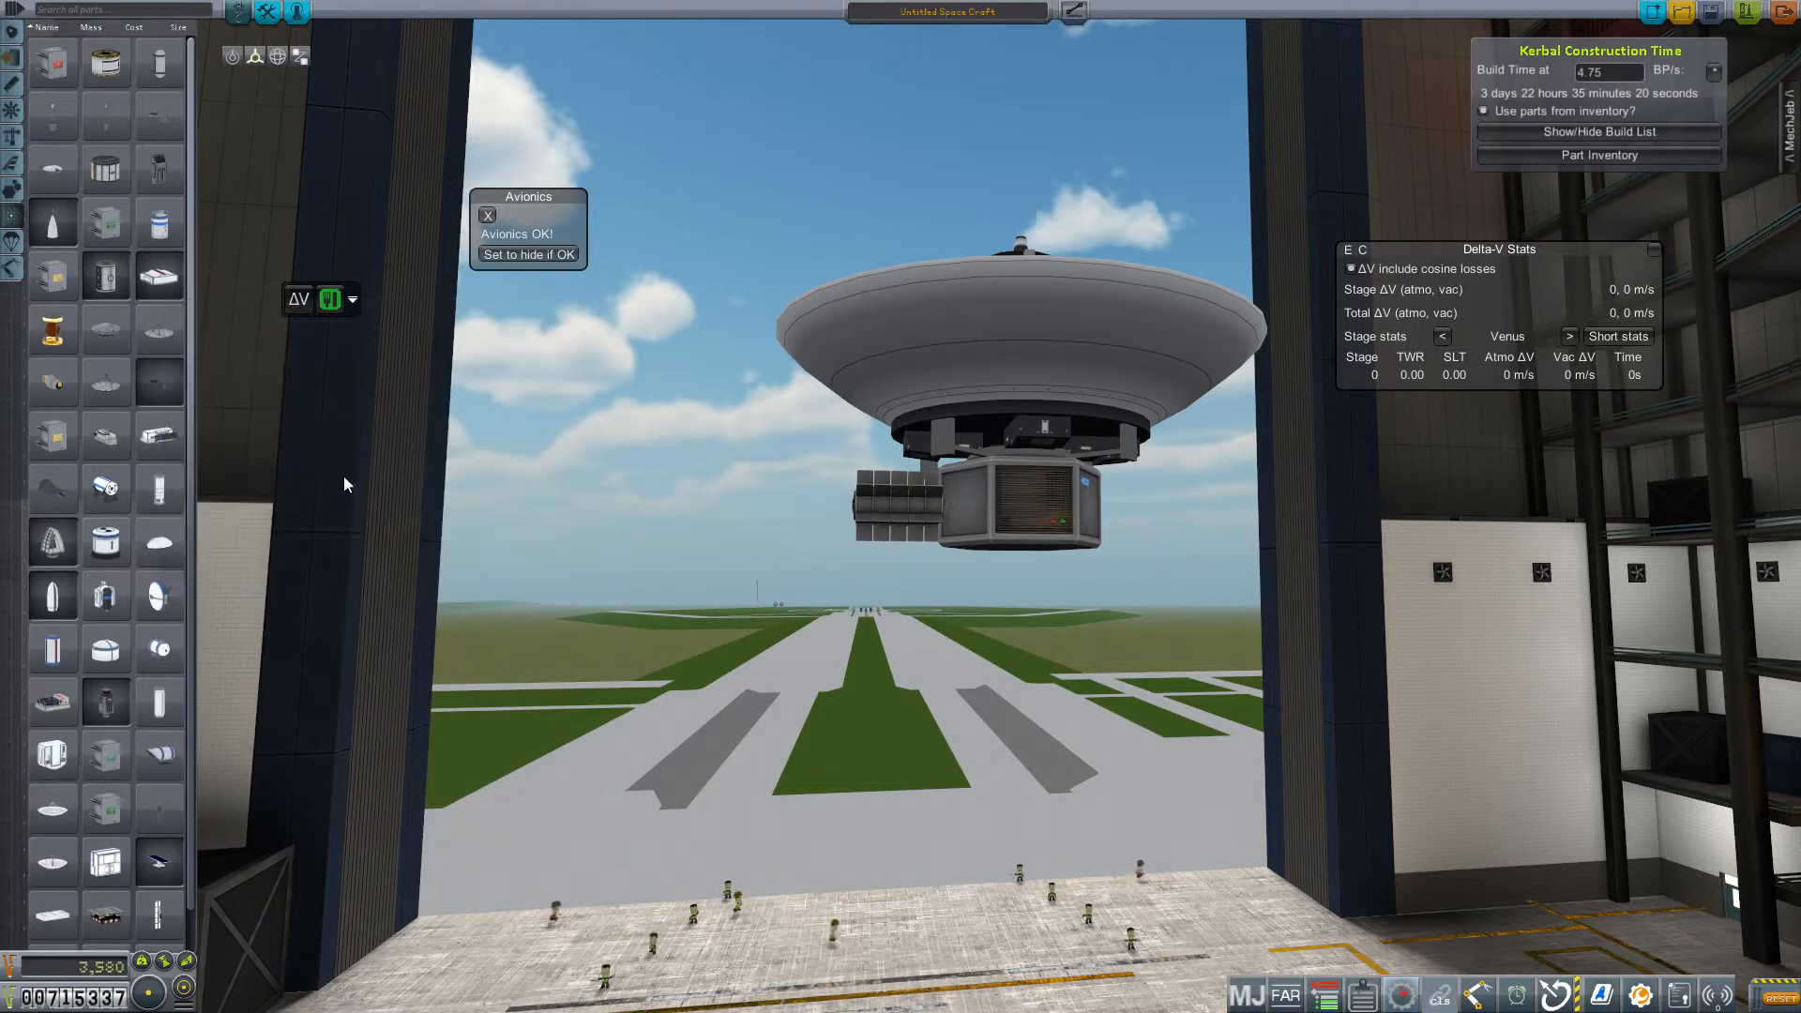
mouse_move(104, 396)
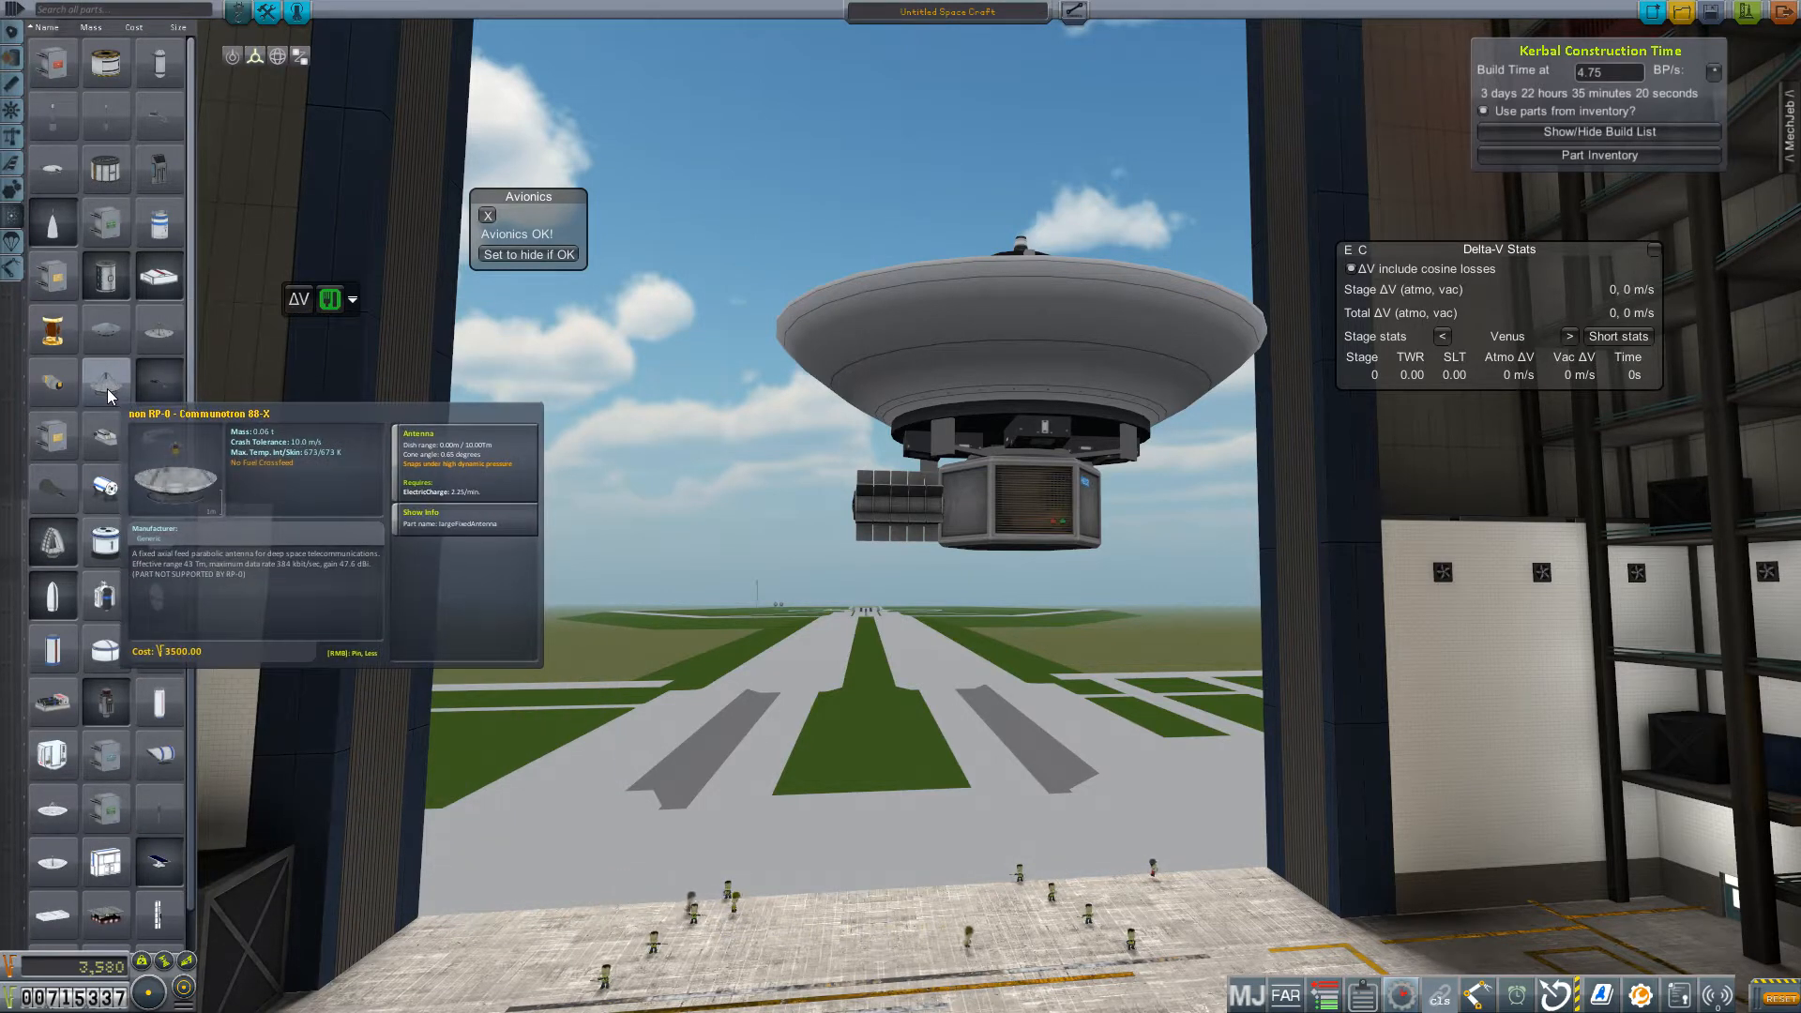
mouse_move(155, 334)
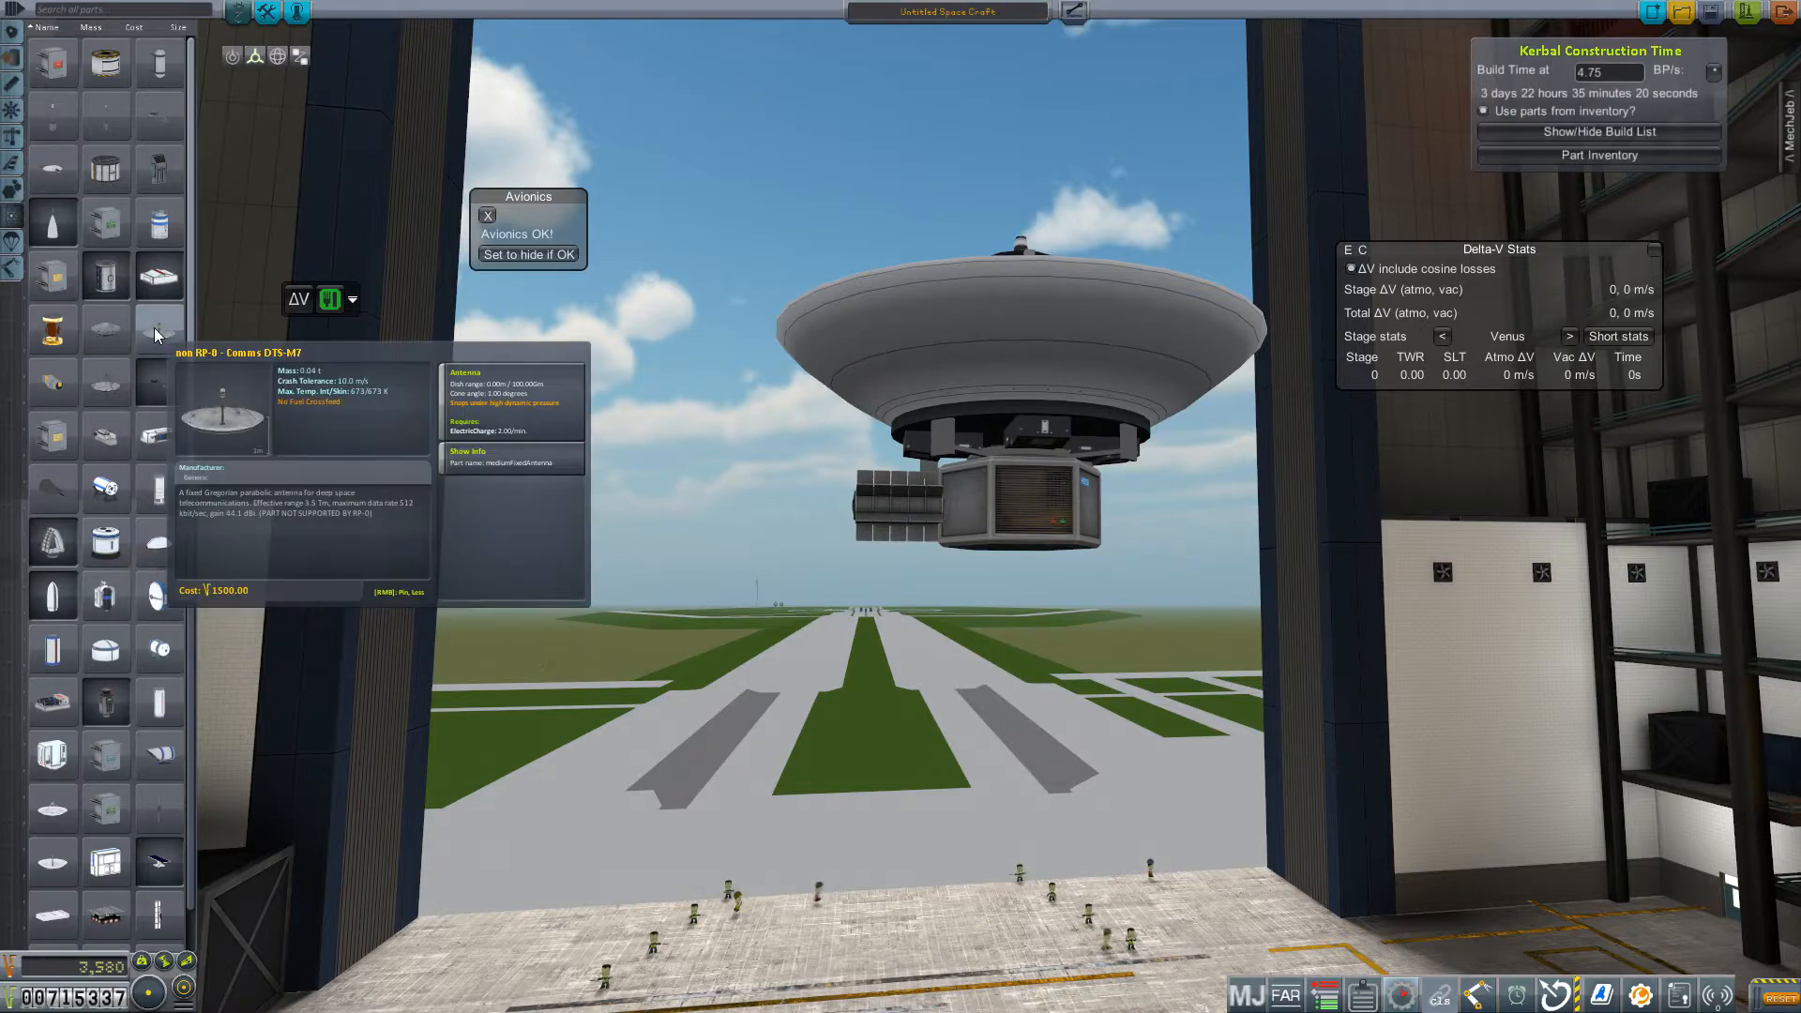
mouse_move(107, 383)
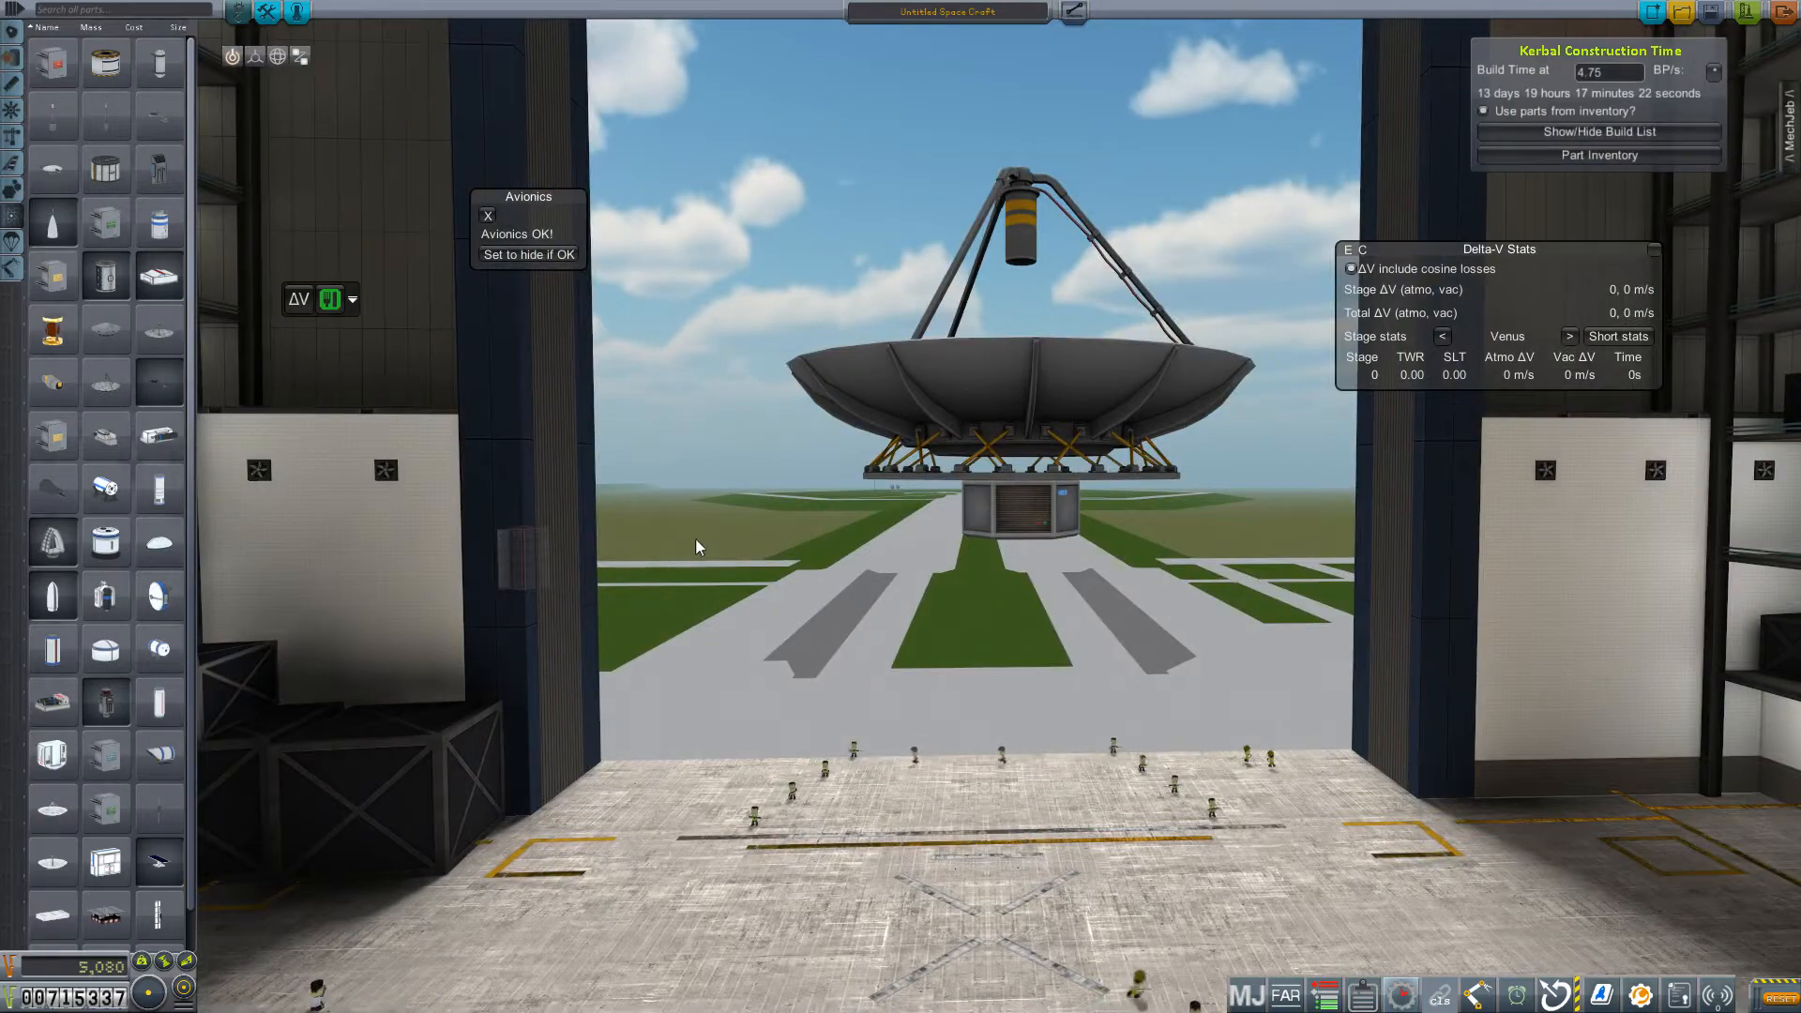
mouse_move(482, 519)
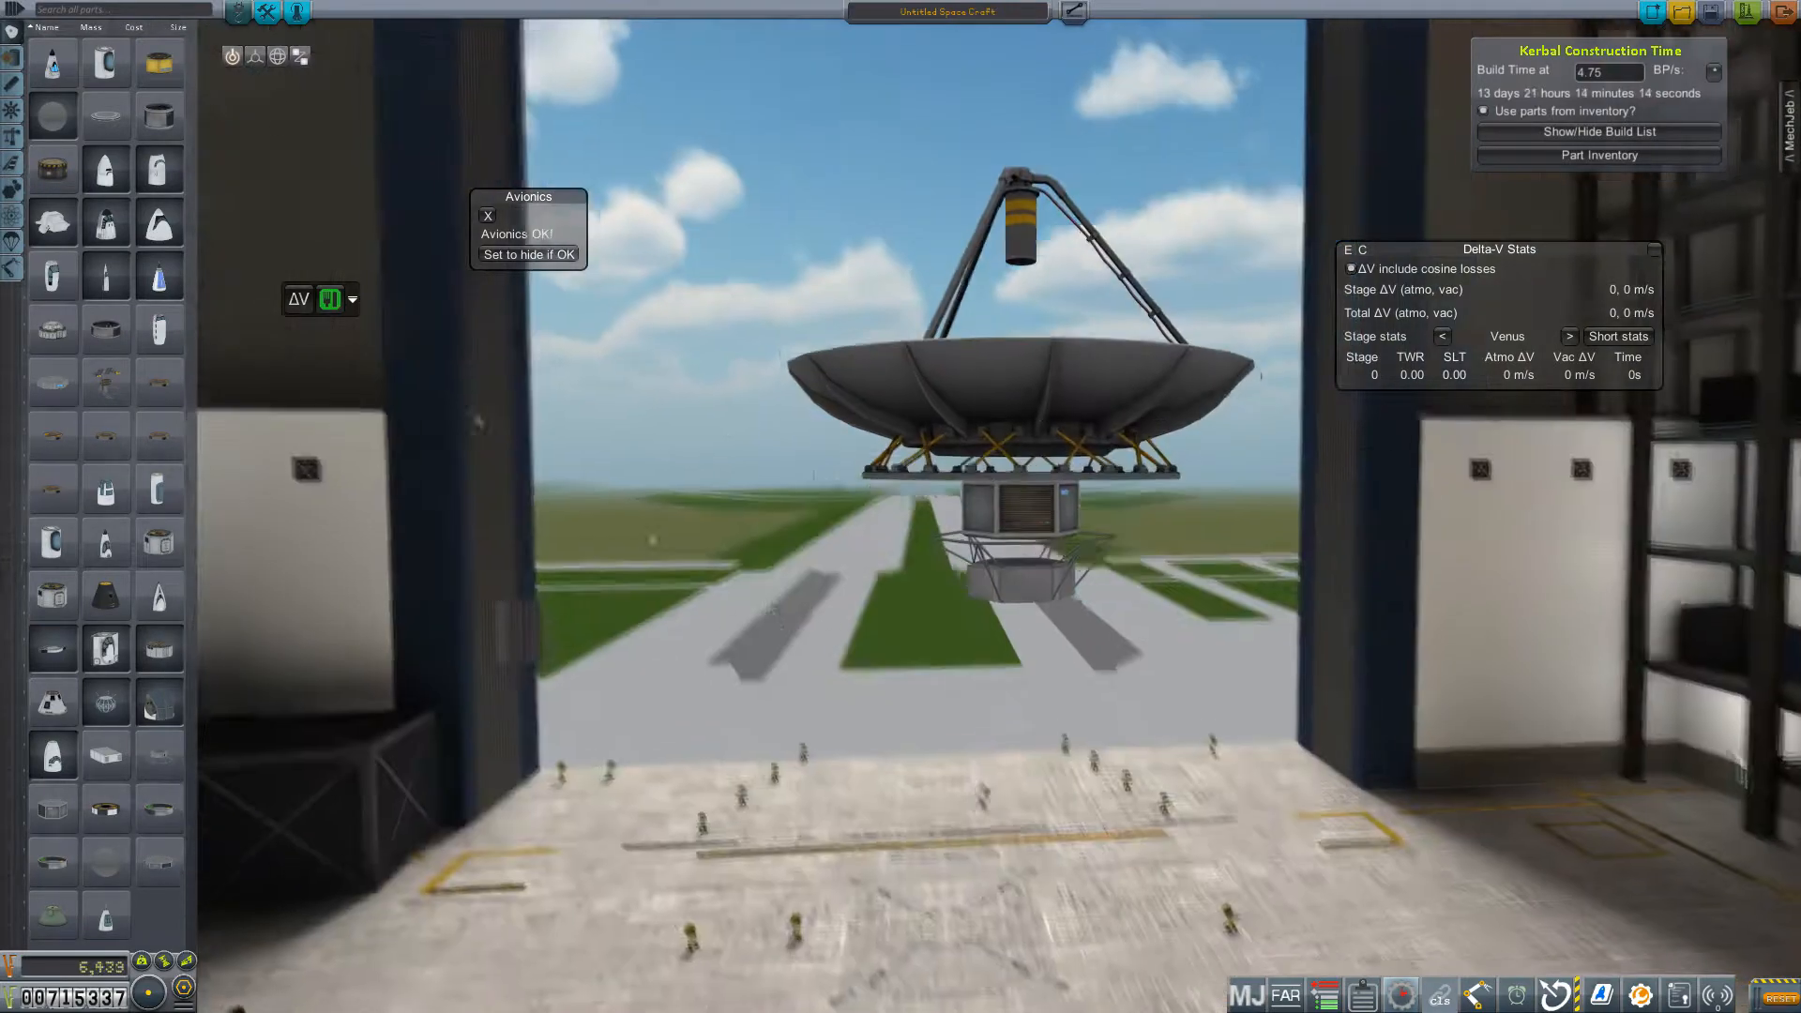
Place the ring adapter under the dish and the long boom on the probe's side
click(1015, 233)
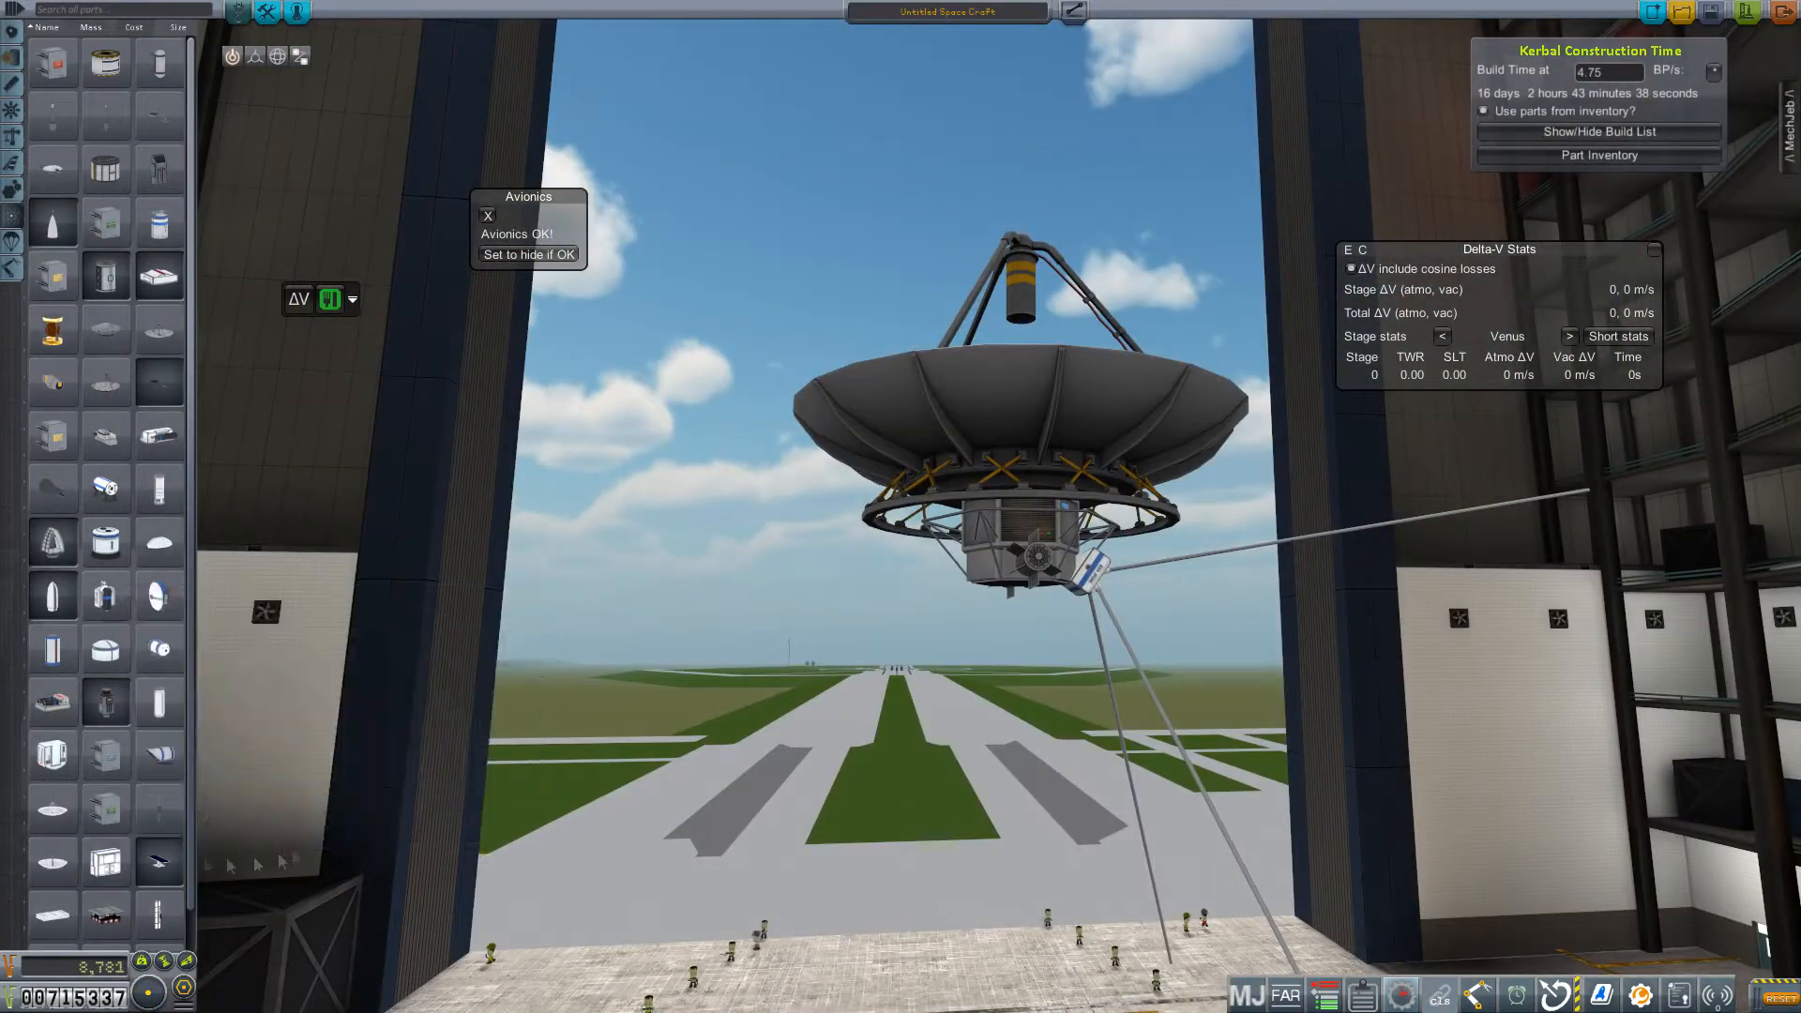
mouse_move(158, 216)
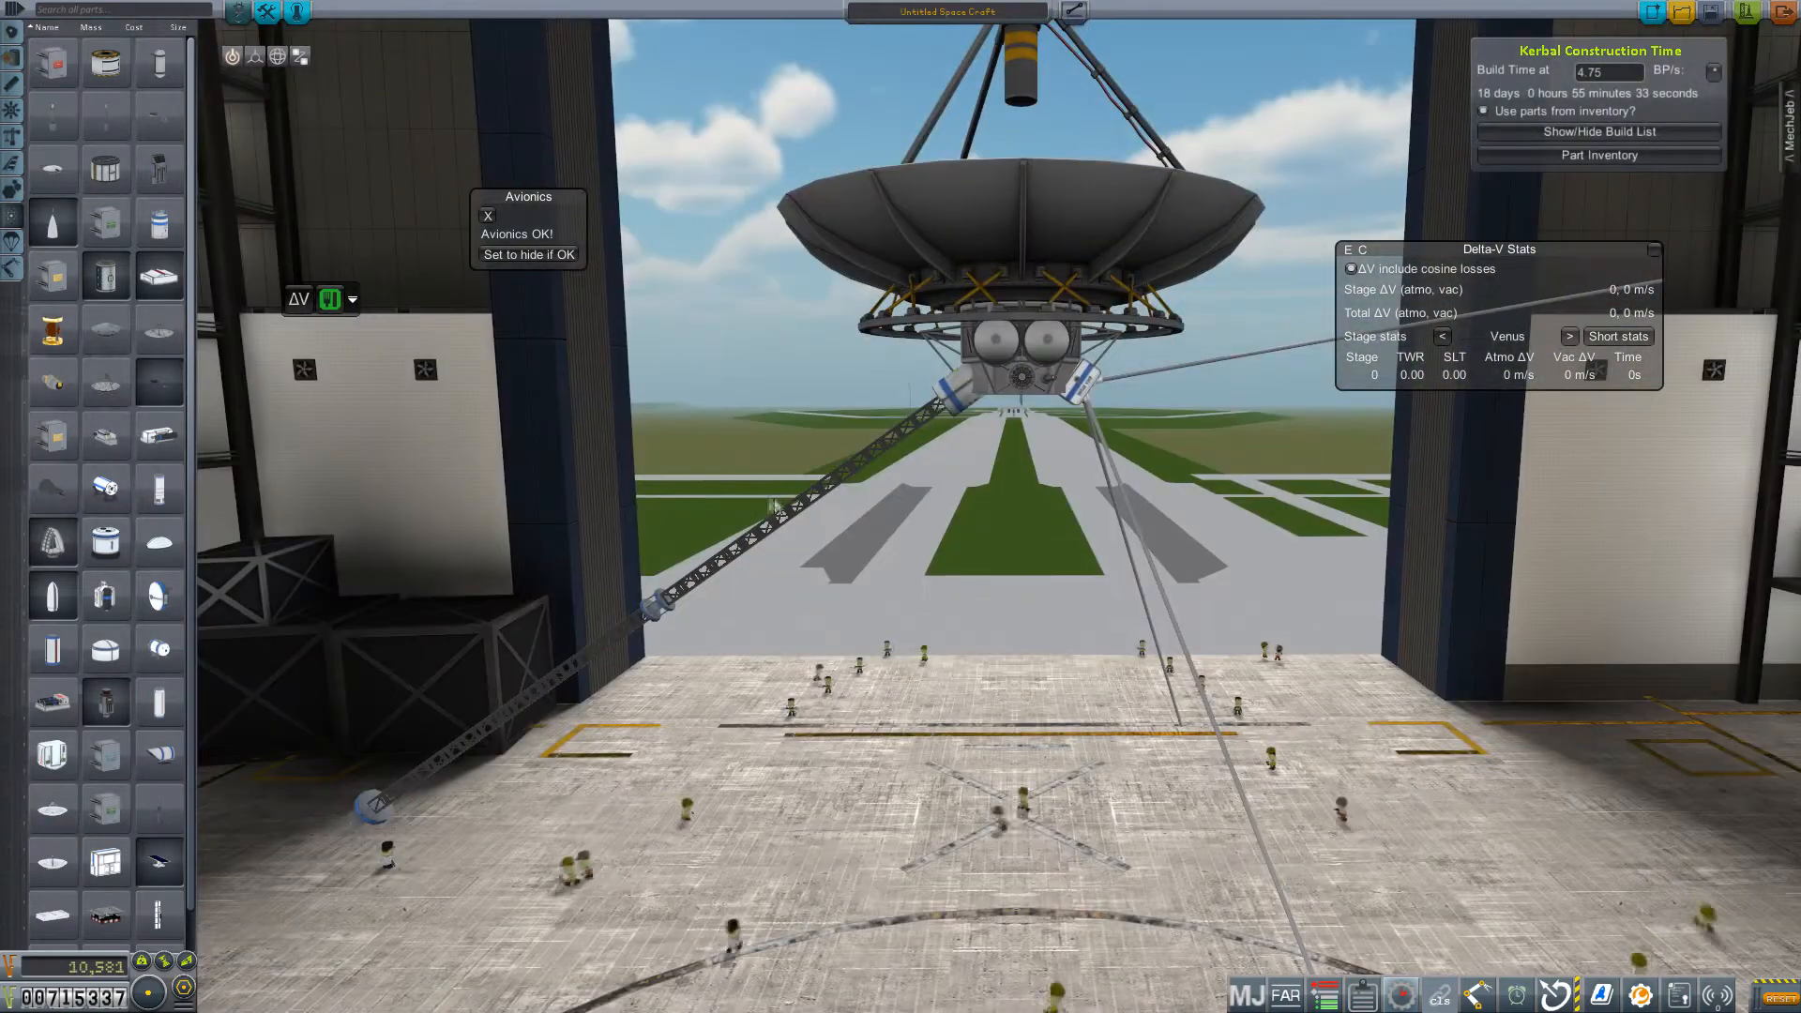
mouse_move(106, 121)
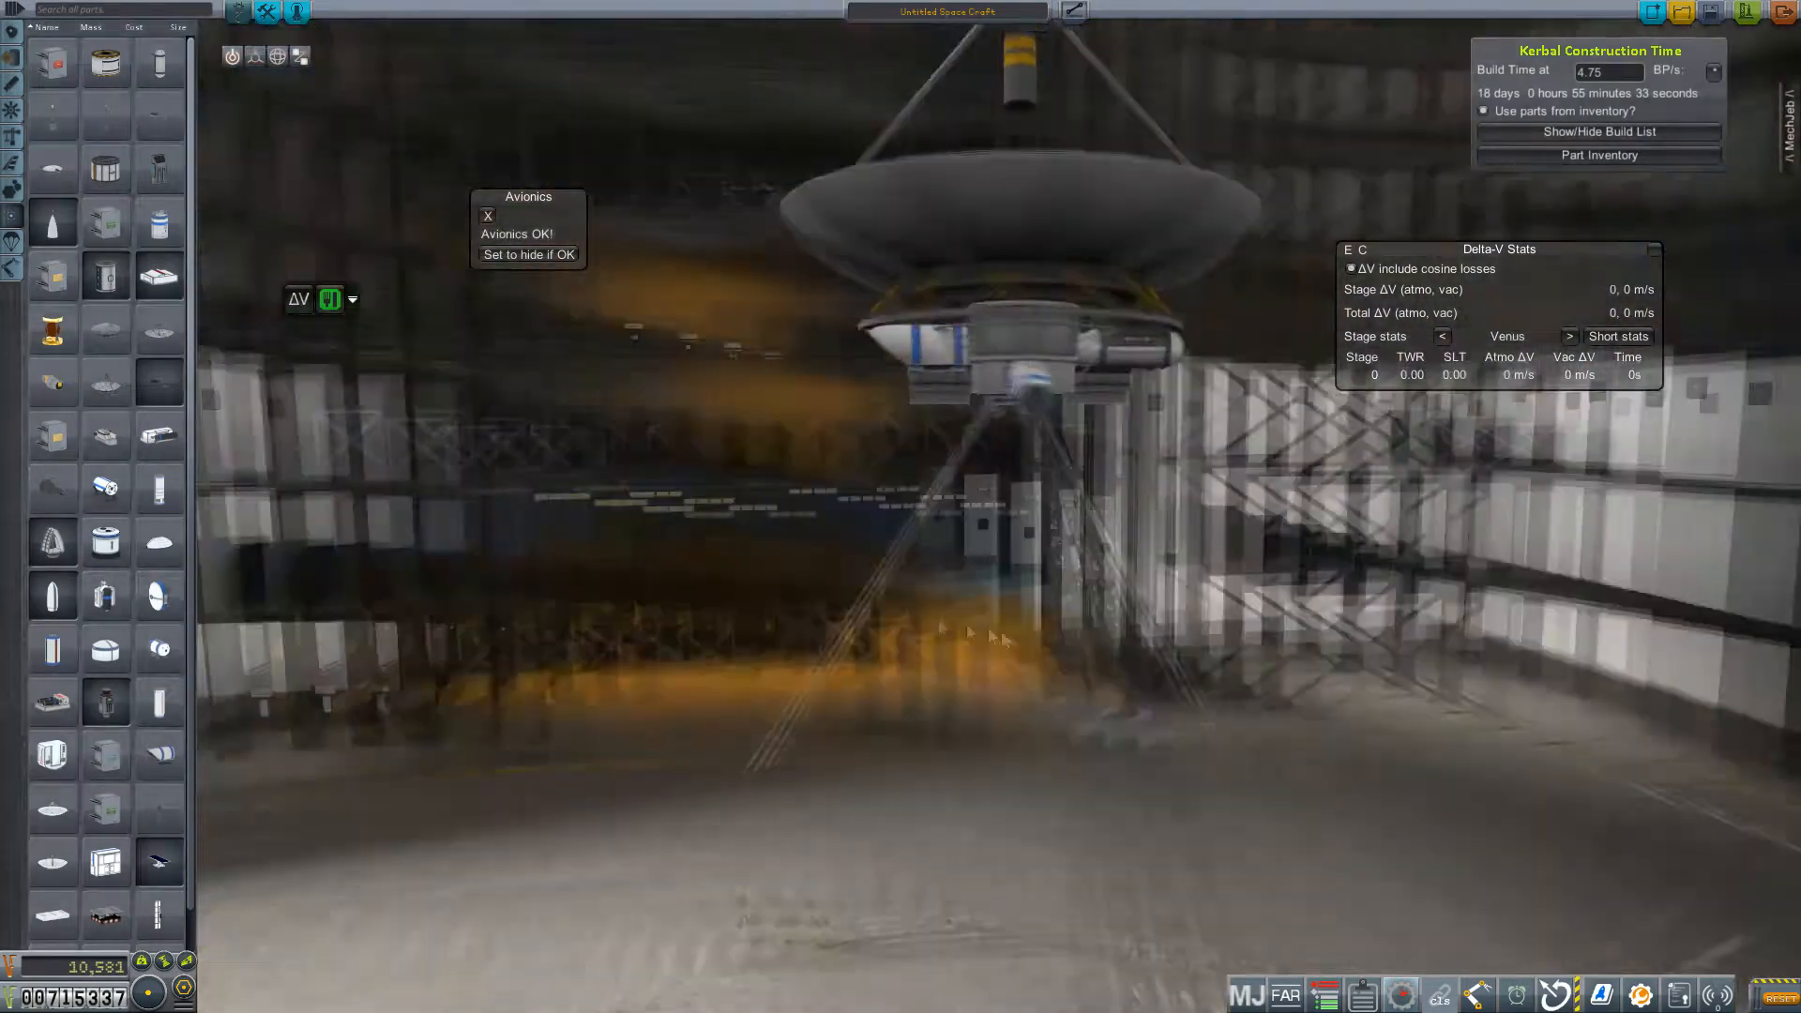
mouse_move(52, 431)
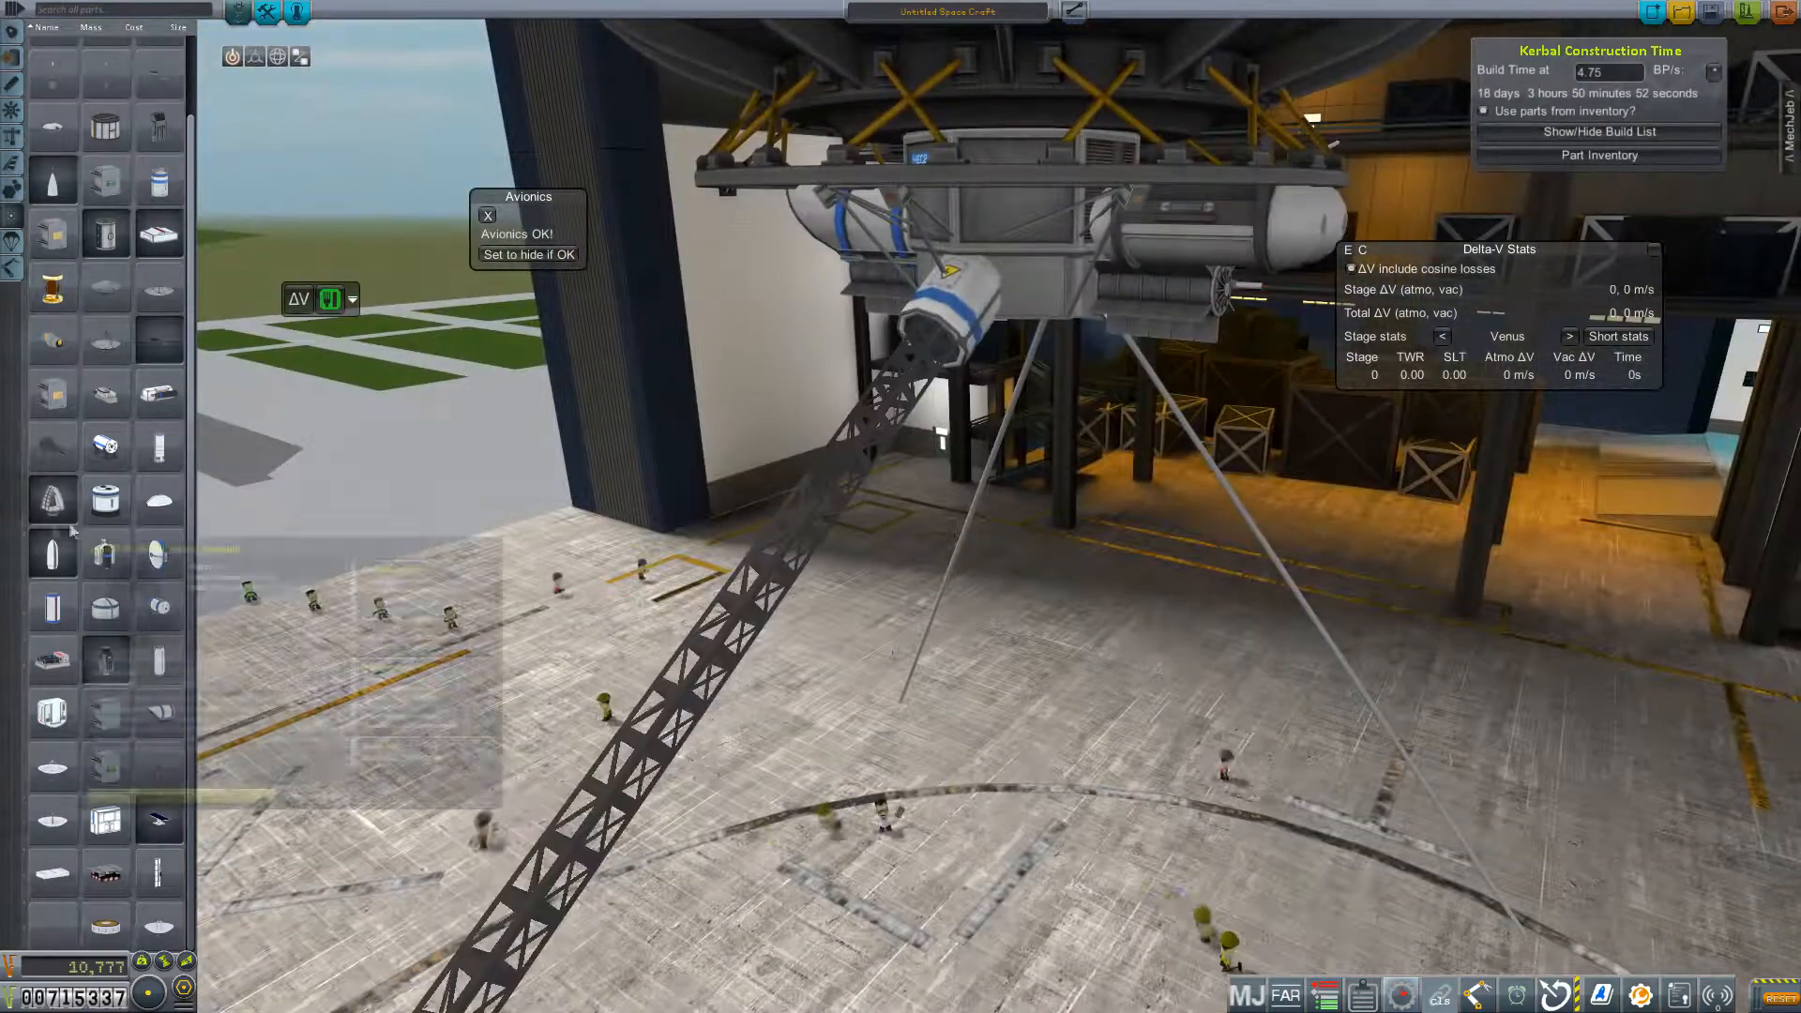
mouse_move(103, 486)
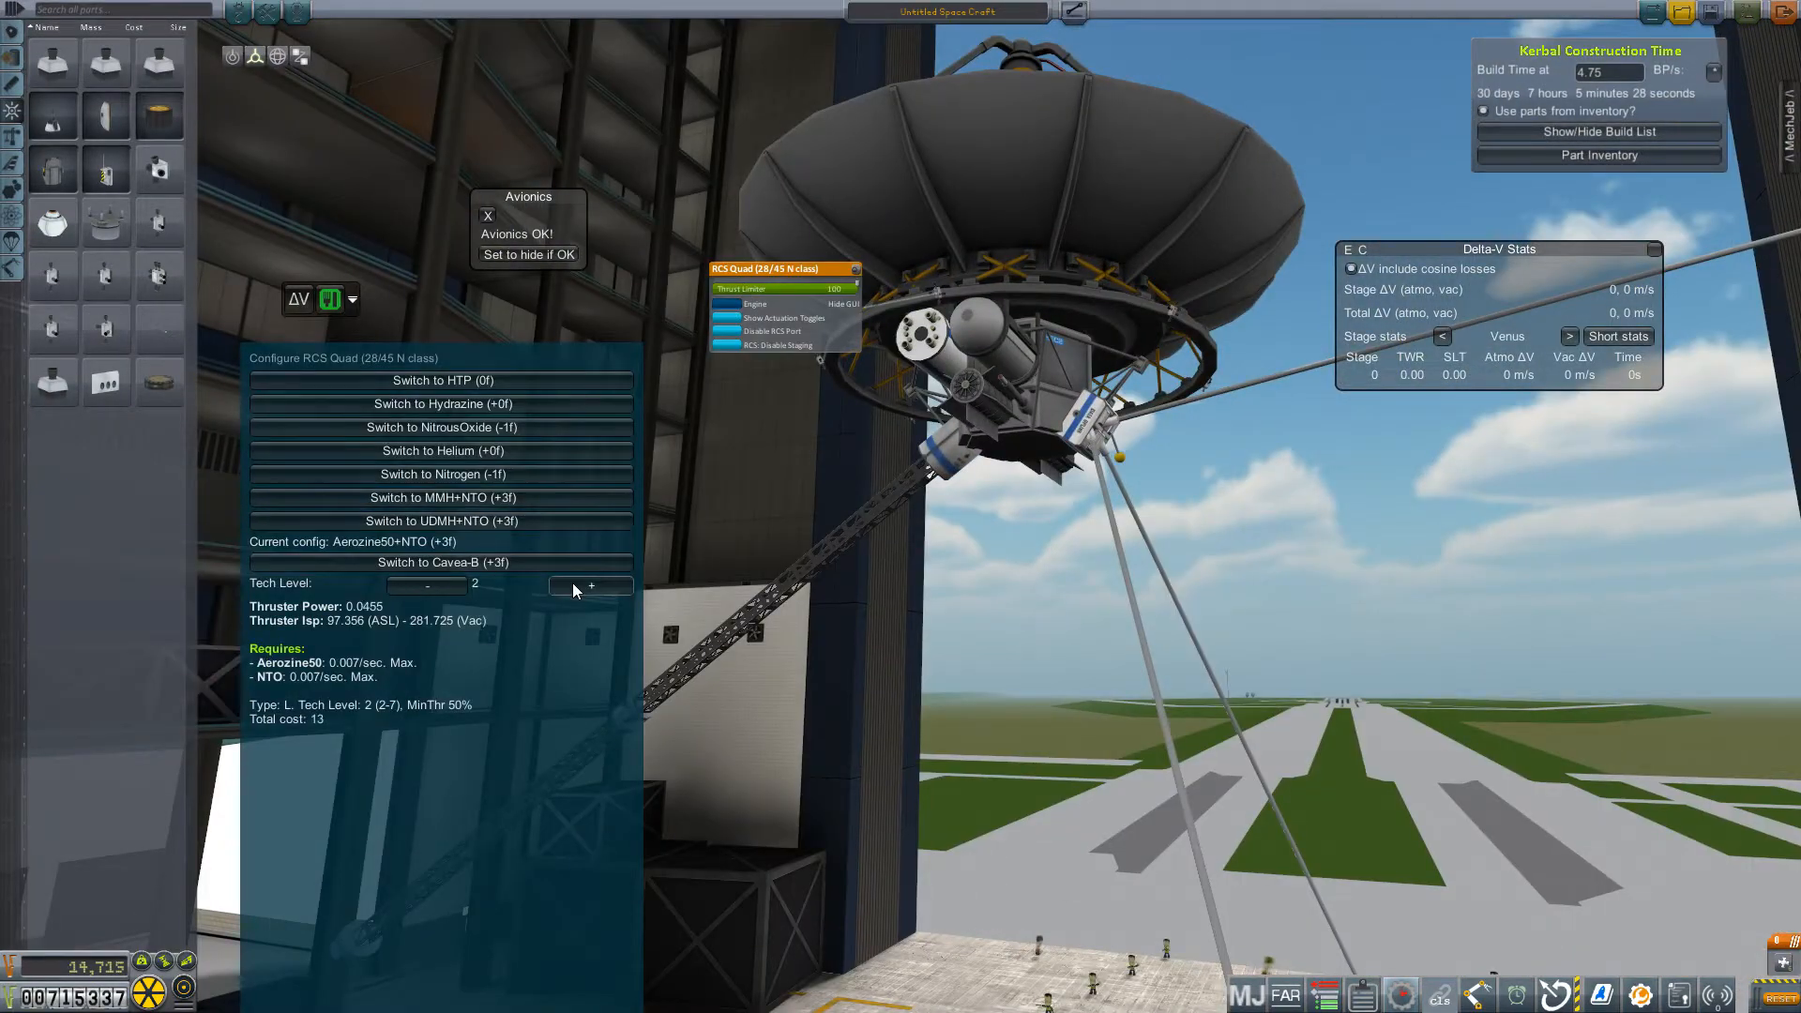
Raise the RCS Quad thrusters' tech level by one
click(590, 586)
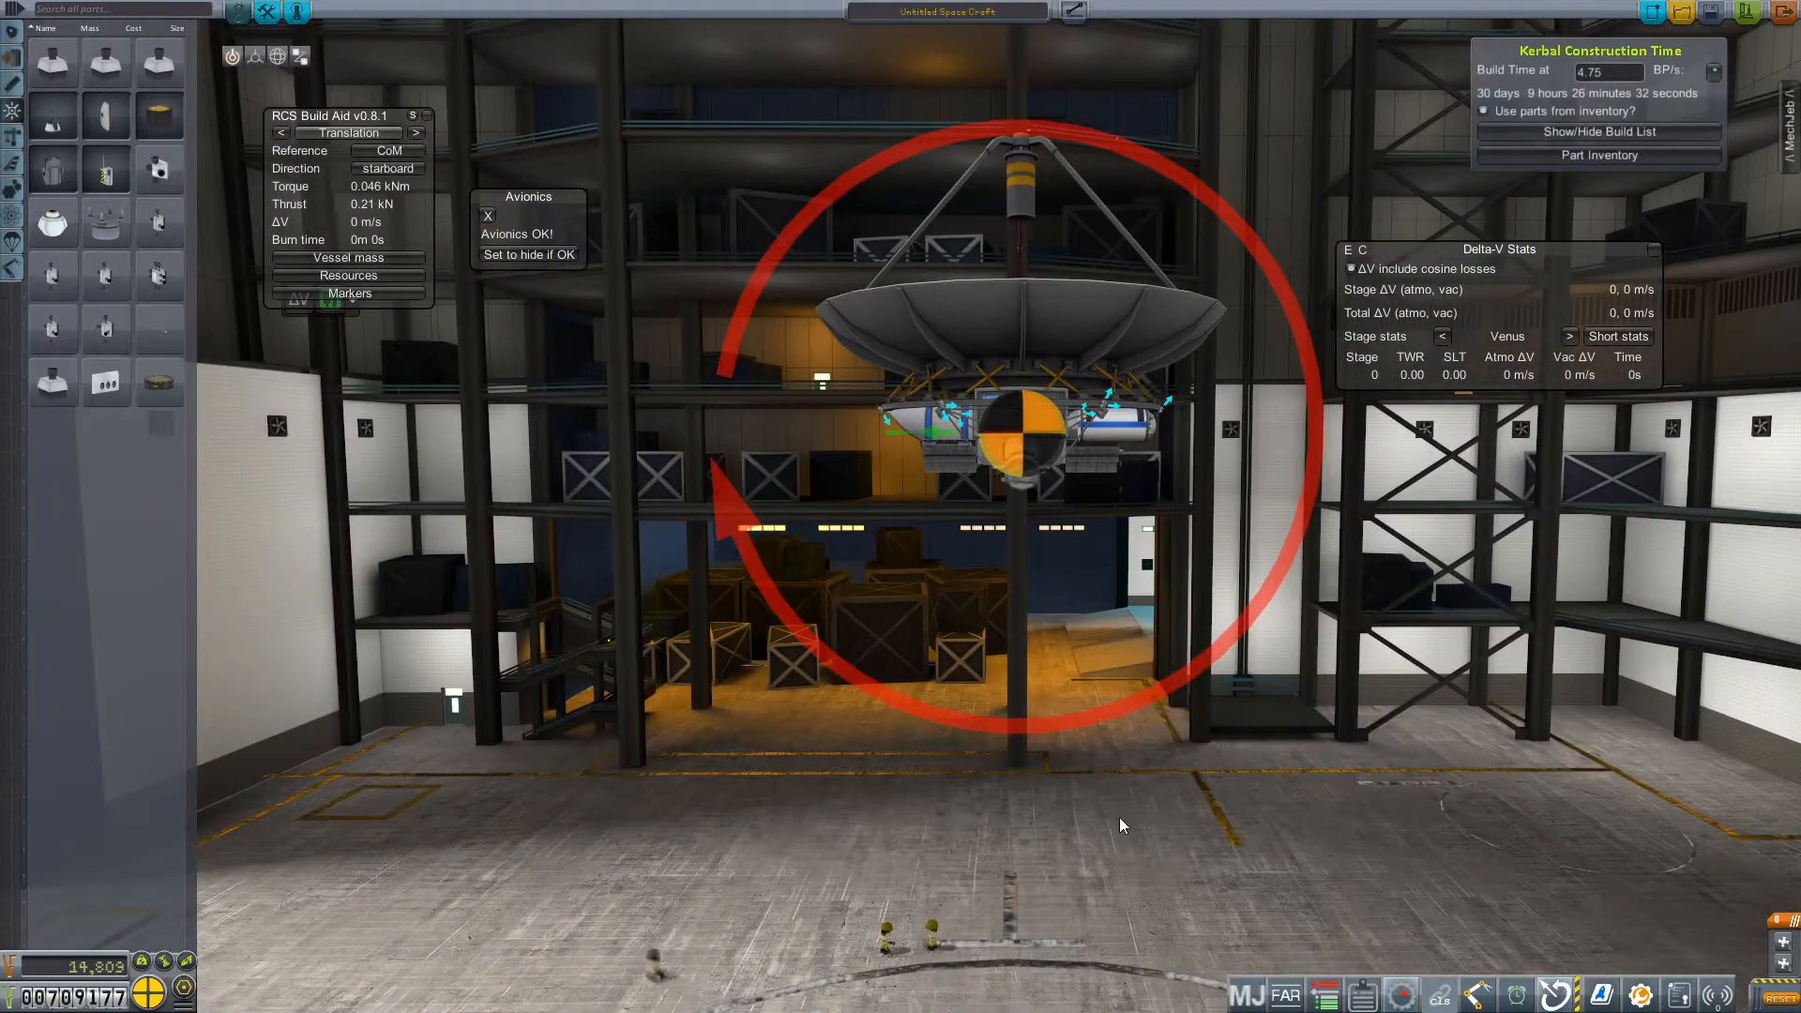
Cycle RCS Build Aid's translation direction from starboard through port to fore
click(416, 168)
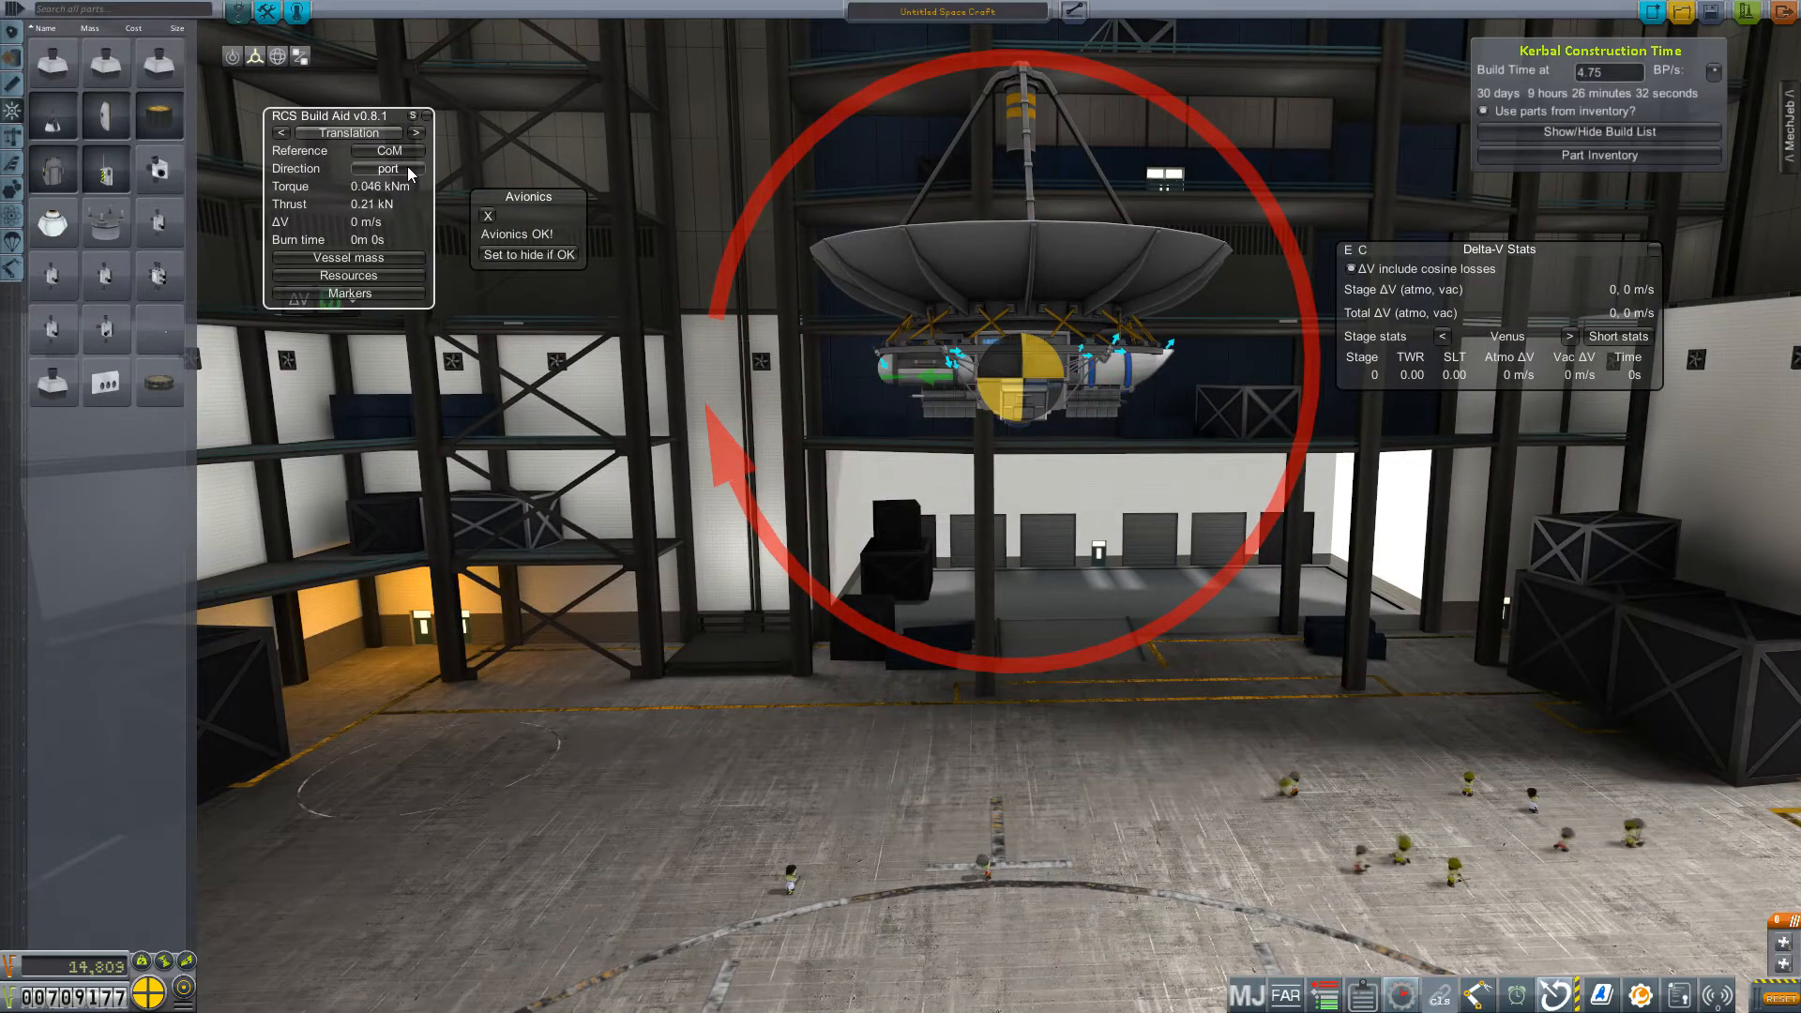
click(388, 169)
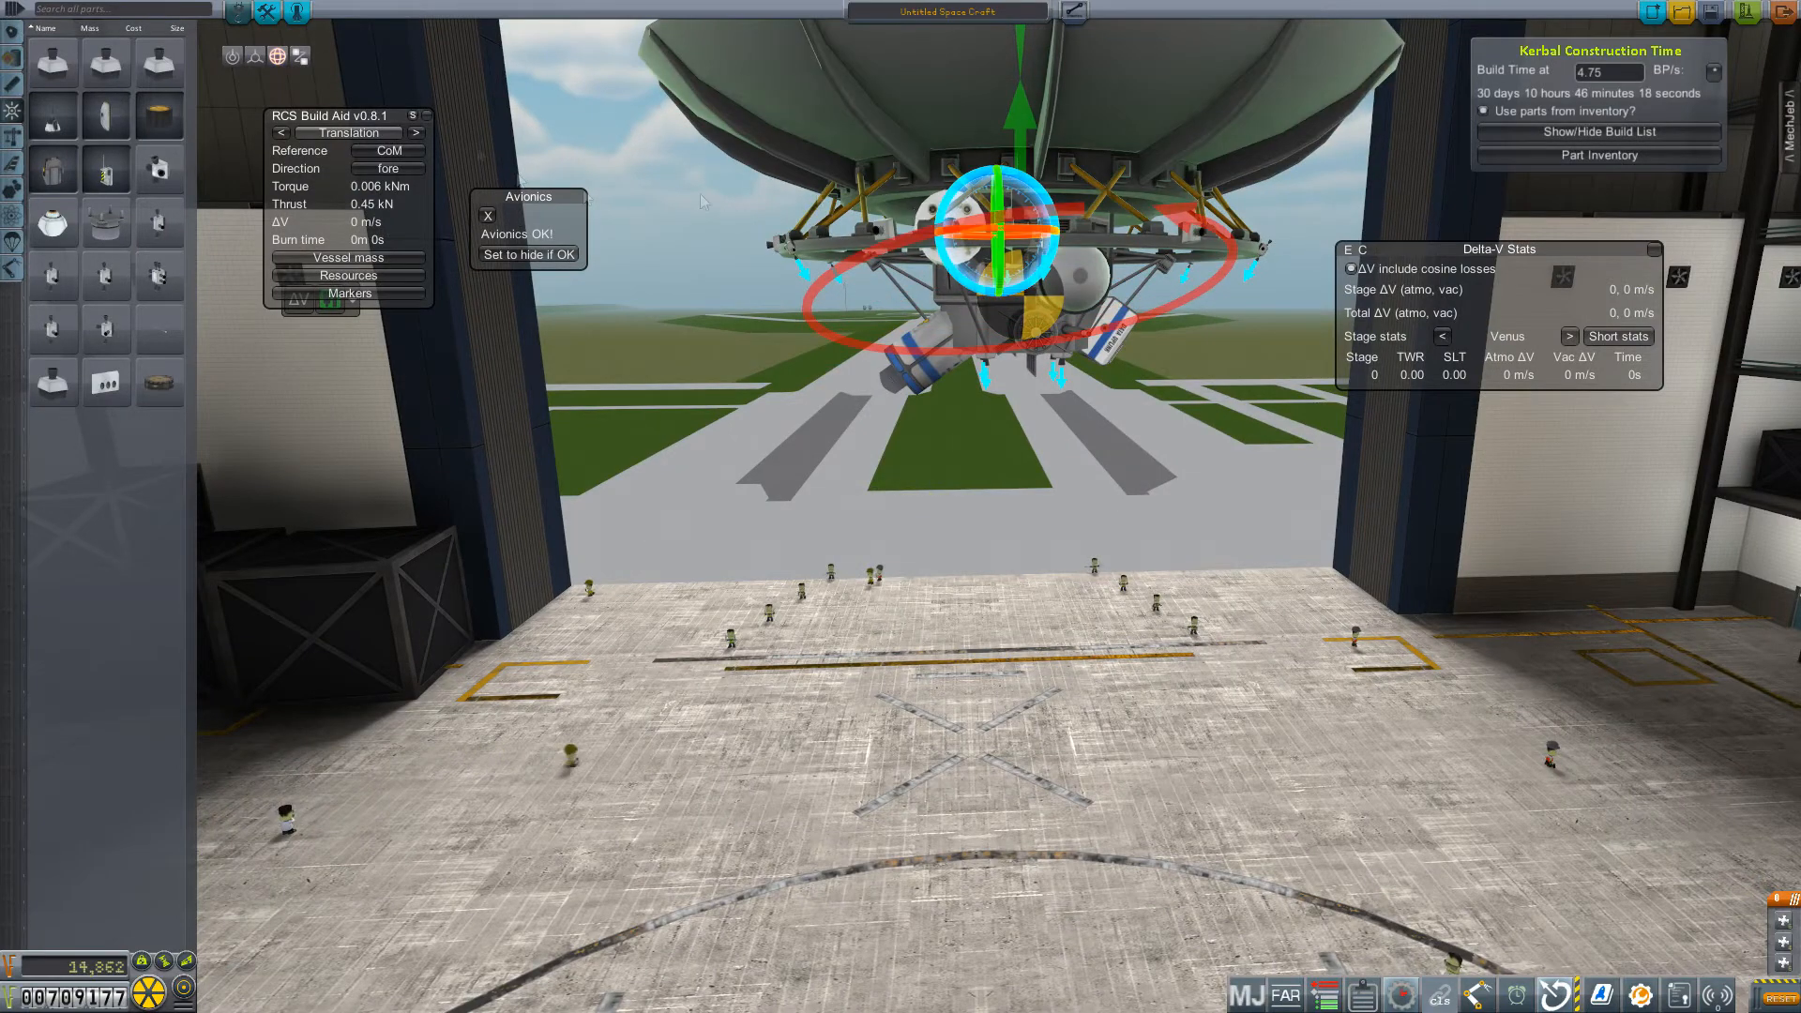
Zoom the view to inspect the fore thrust vector with 0.006 kNm torque
scroll(down, 3)
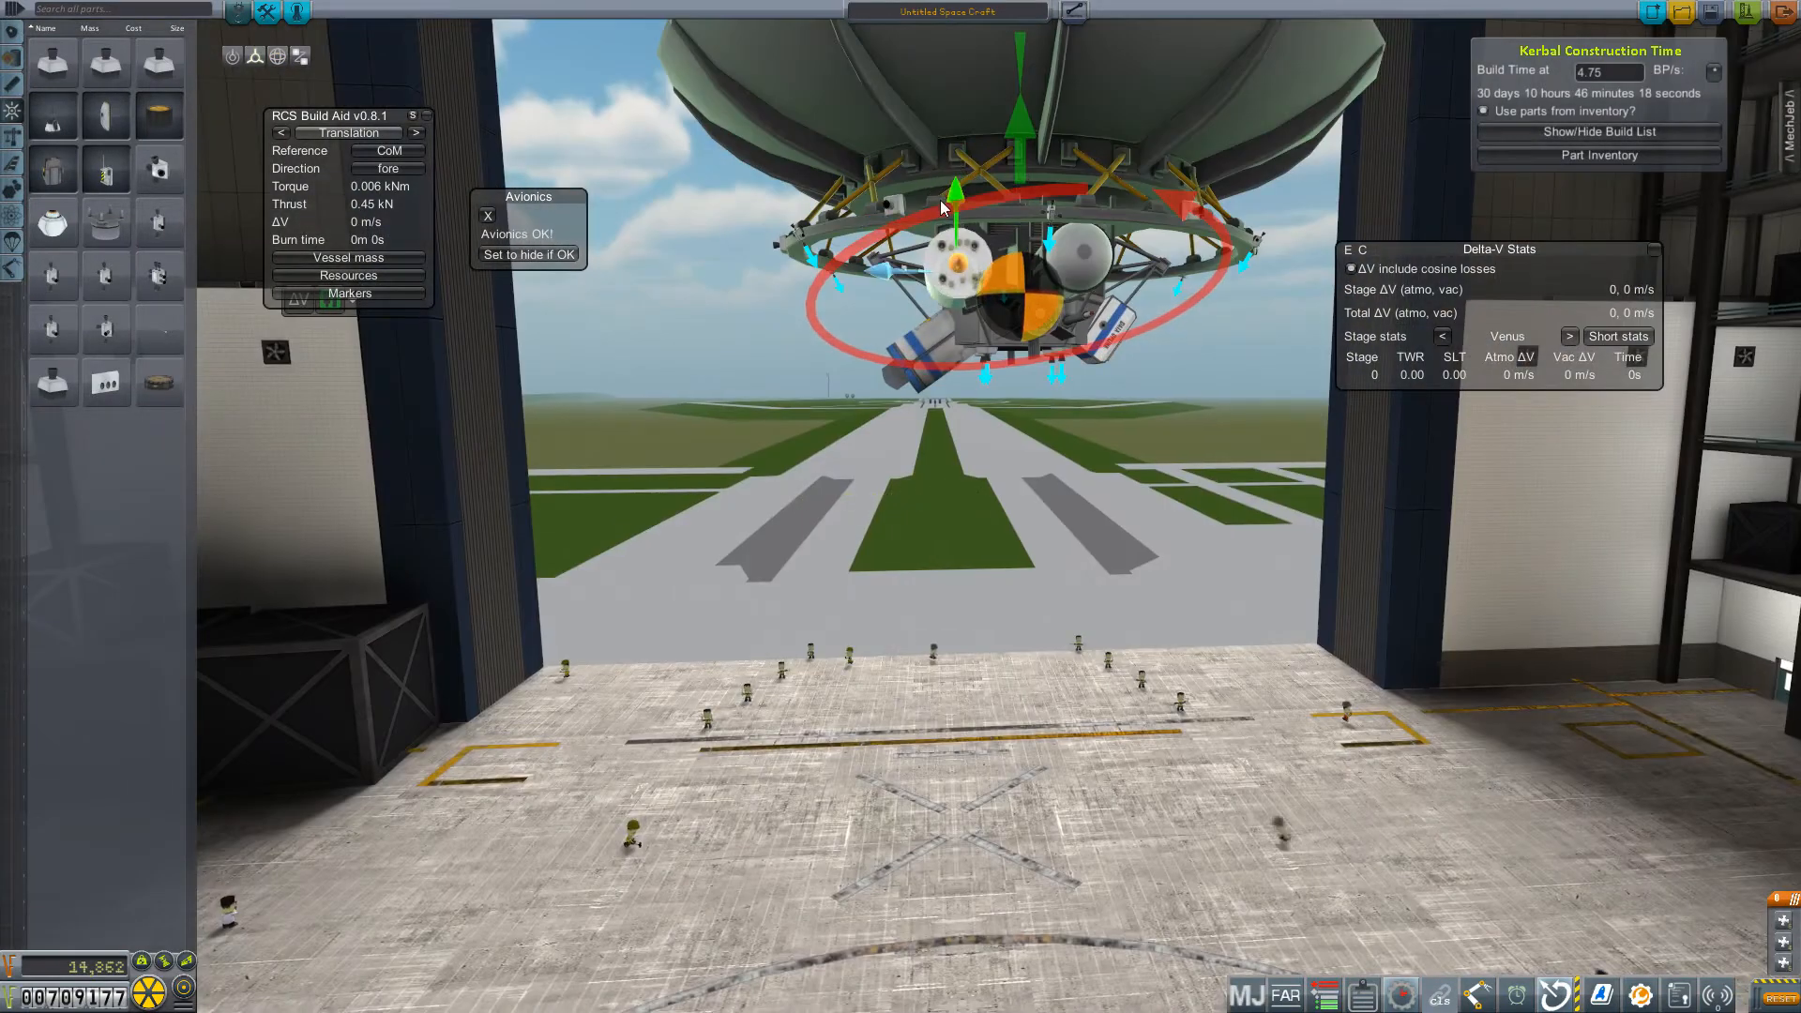